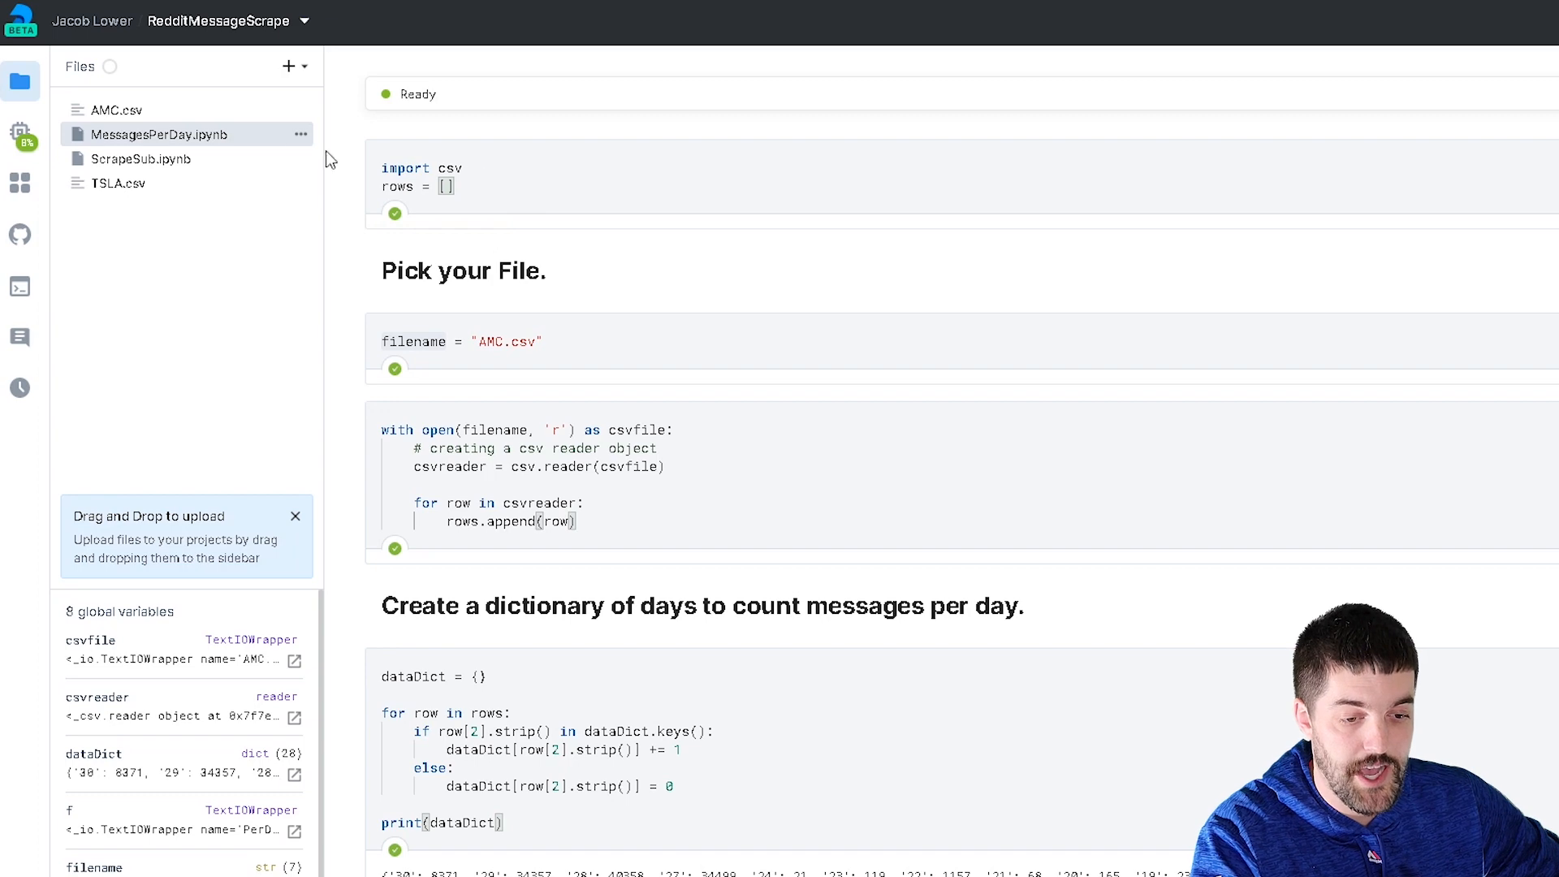
Open the ScrapeSub.ipynb scraping notebook from the Files sidebar
click(139, 159)
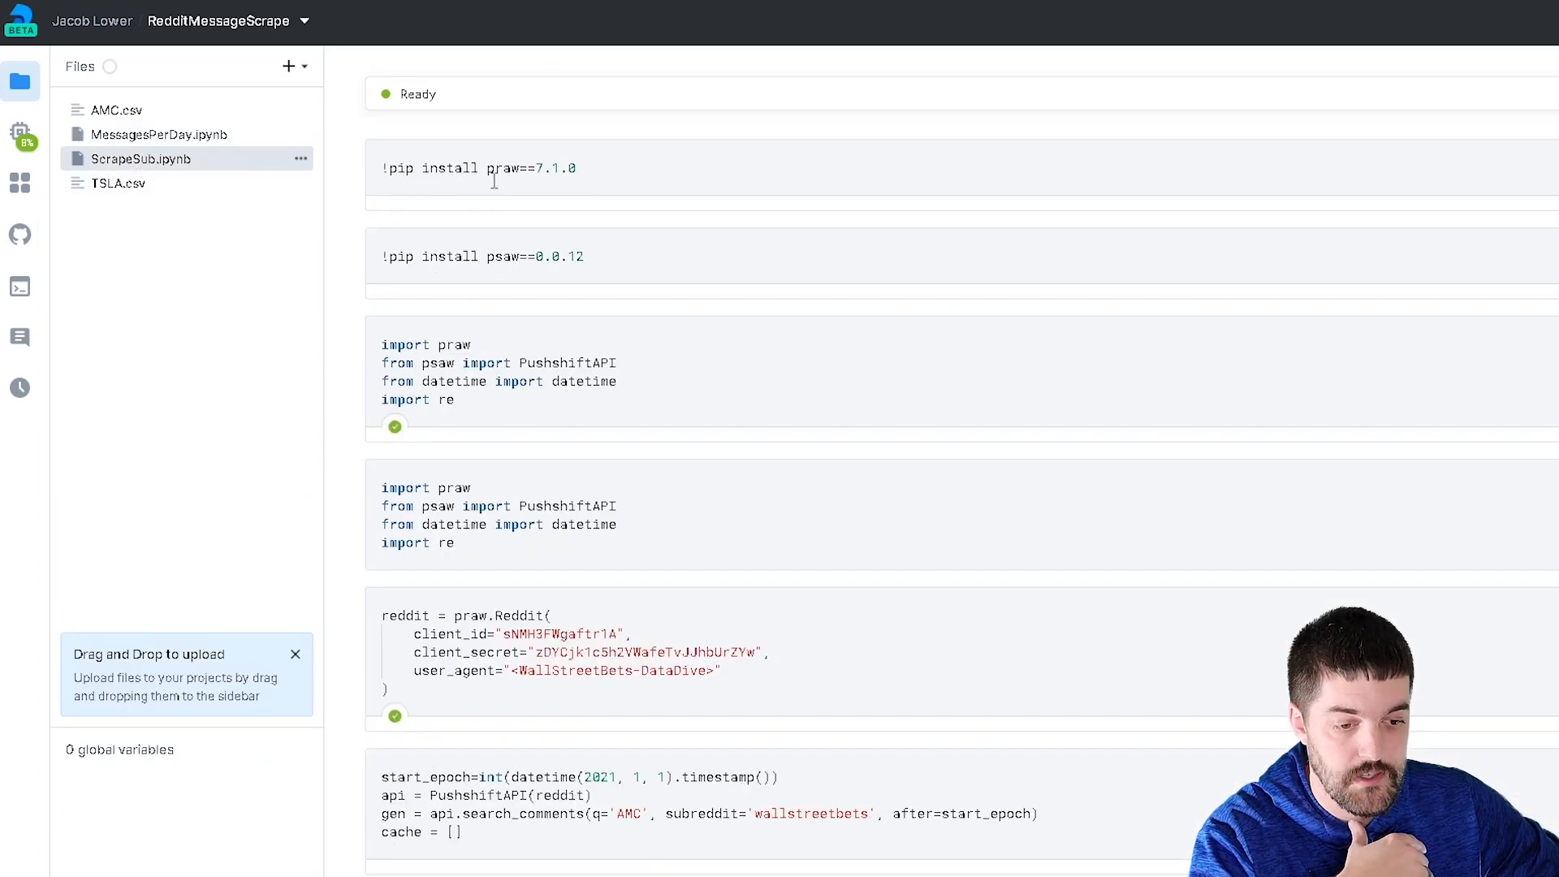
mouse_move(516, 168)
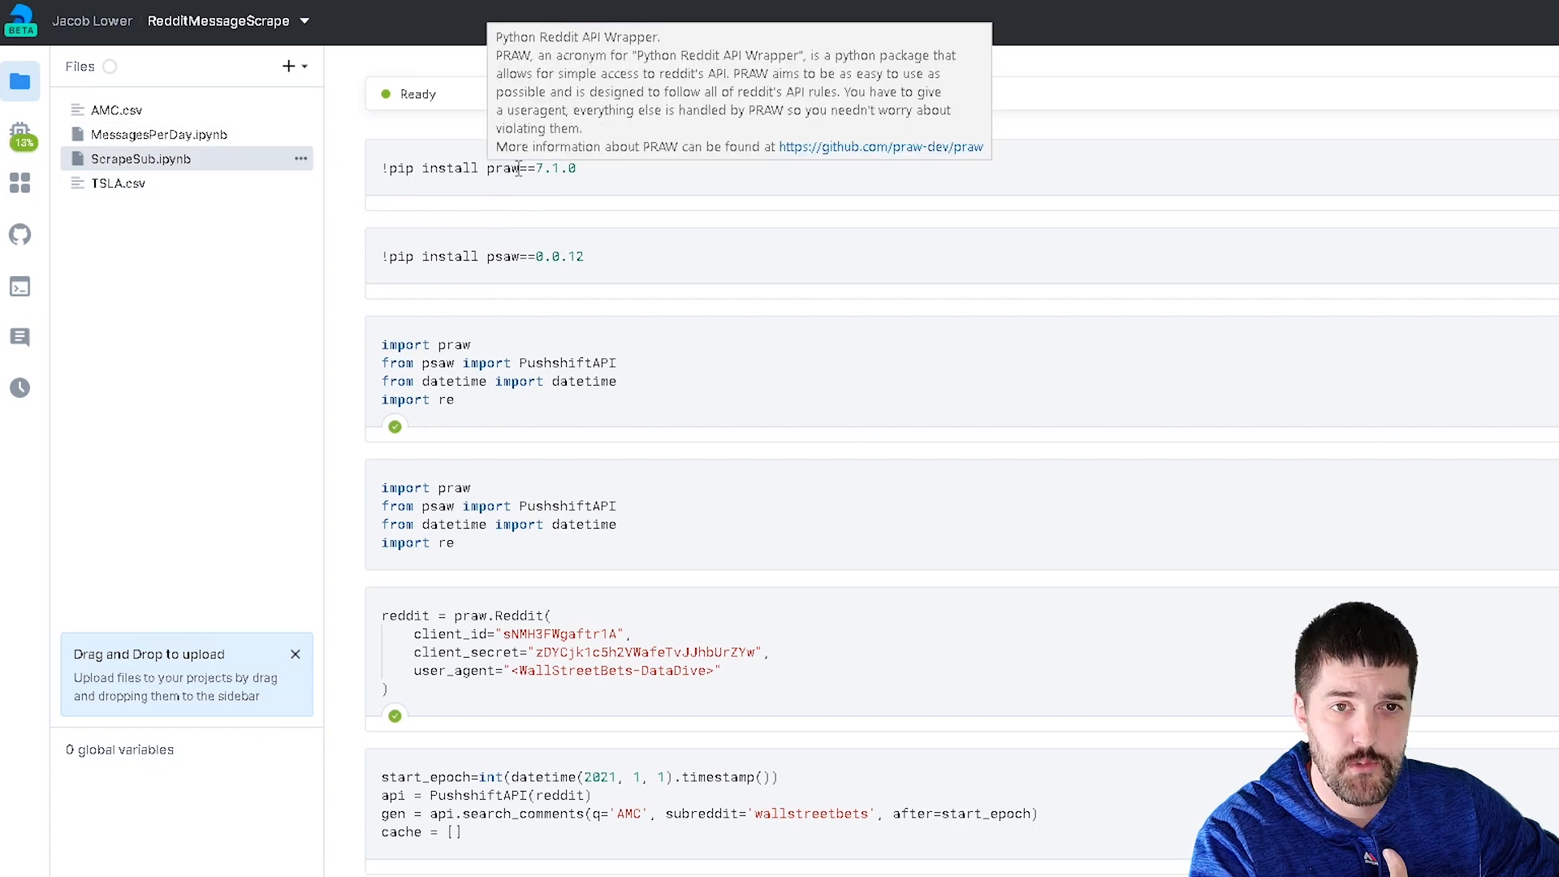
mouse_move(575, 223)
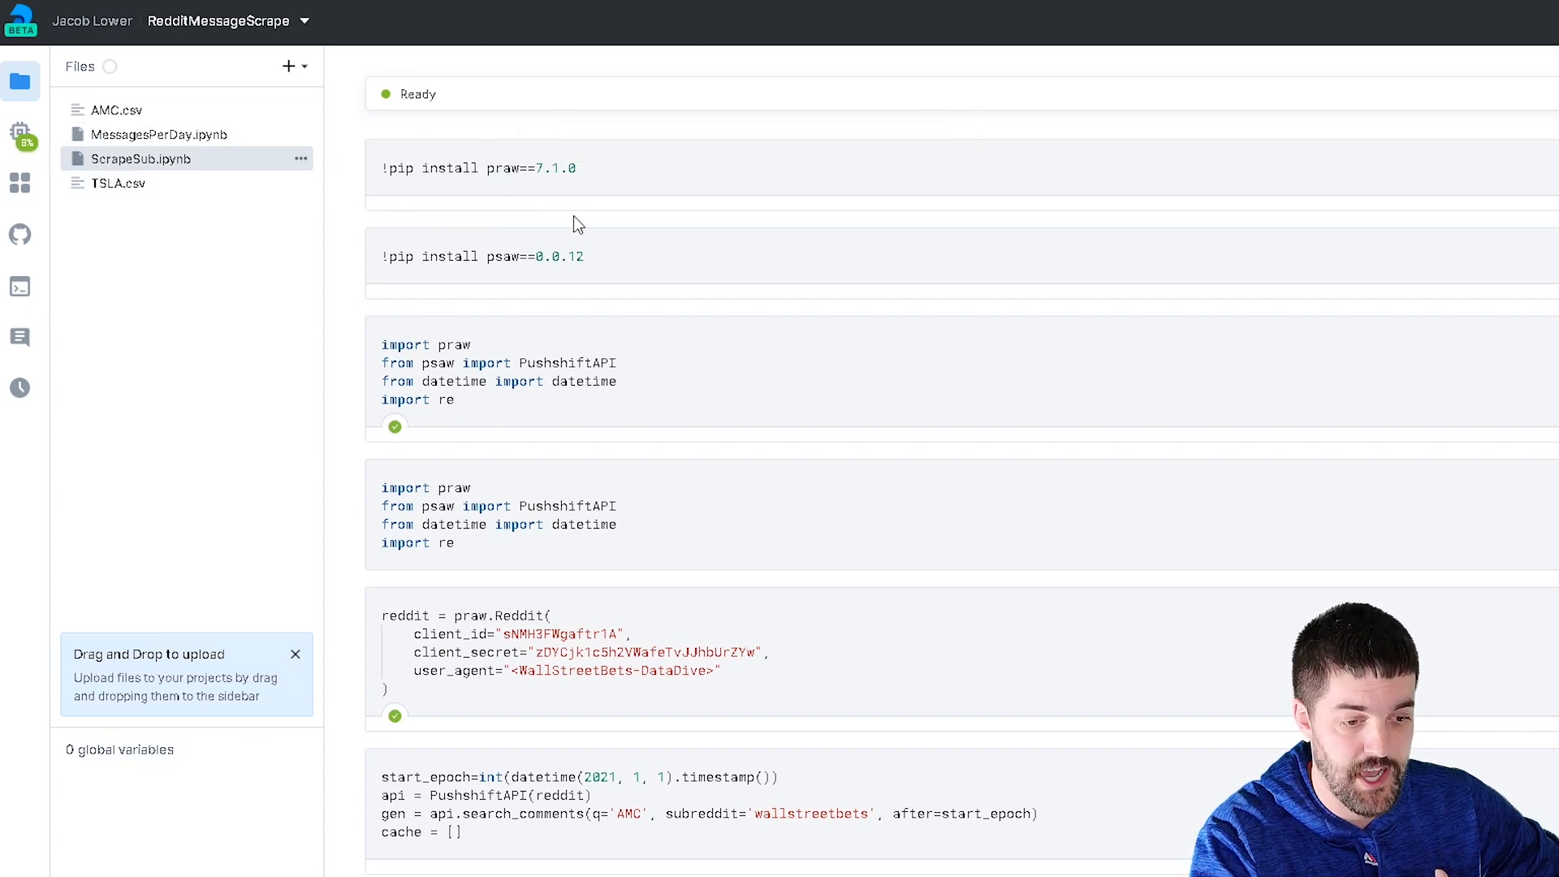
mouse_move(610, 214)
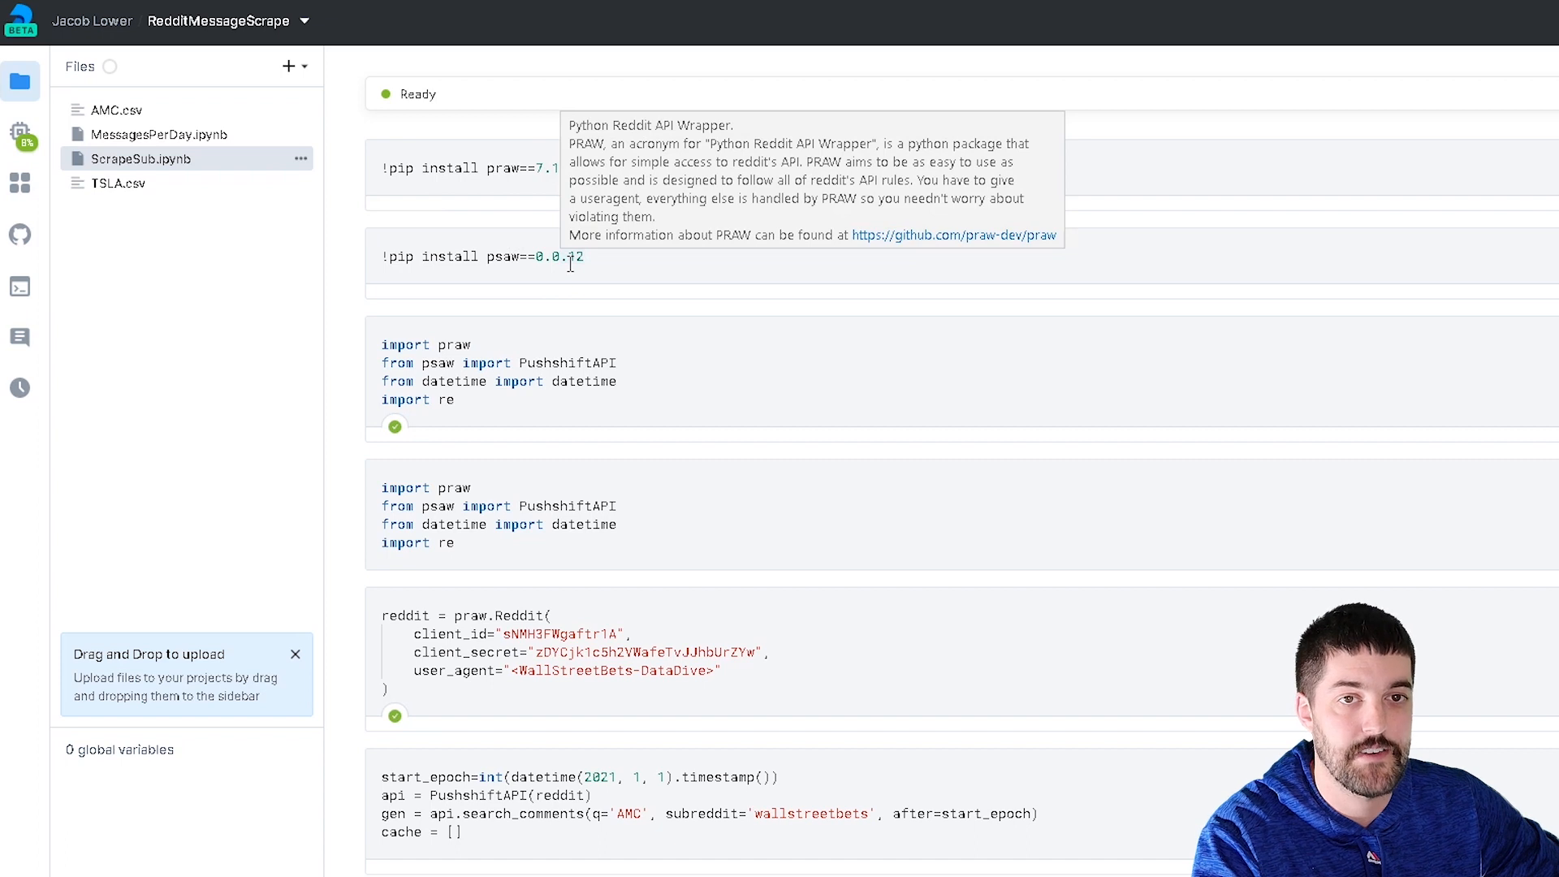
mouse_move(662, 302)
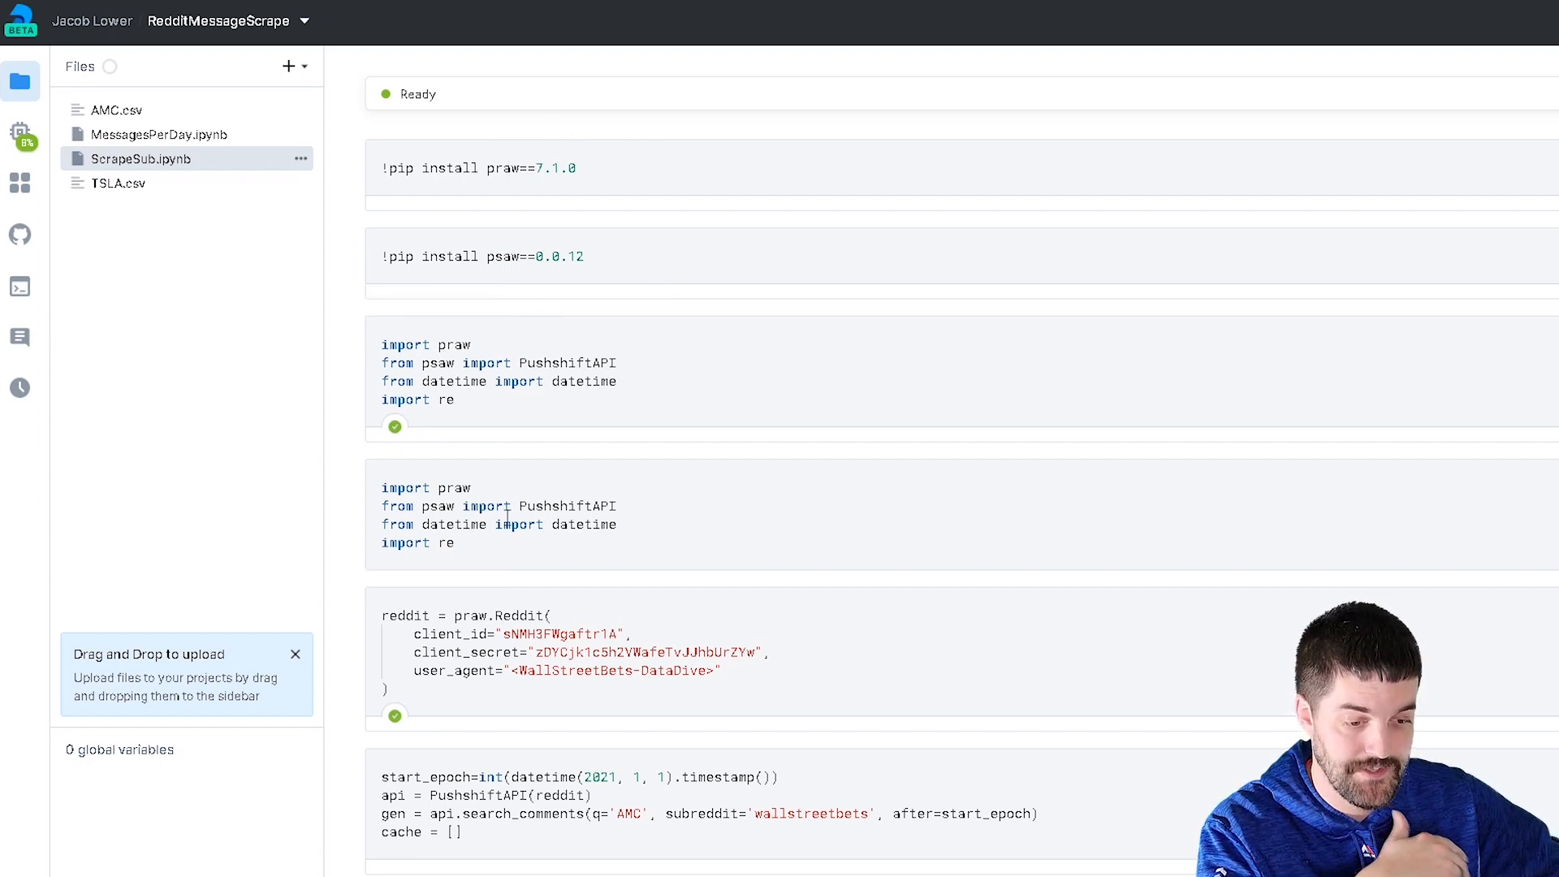
click(487, 507)
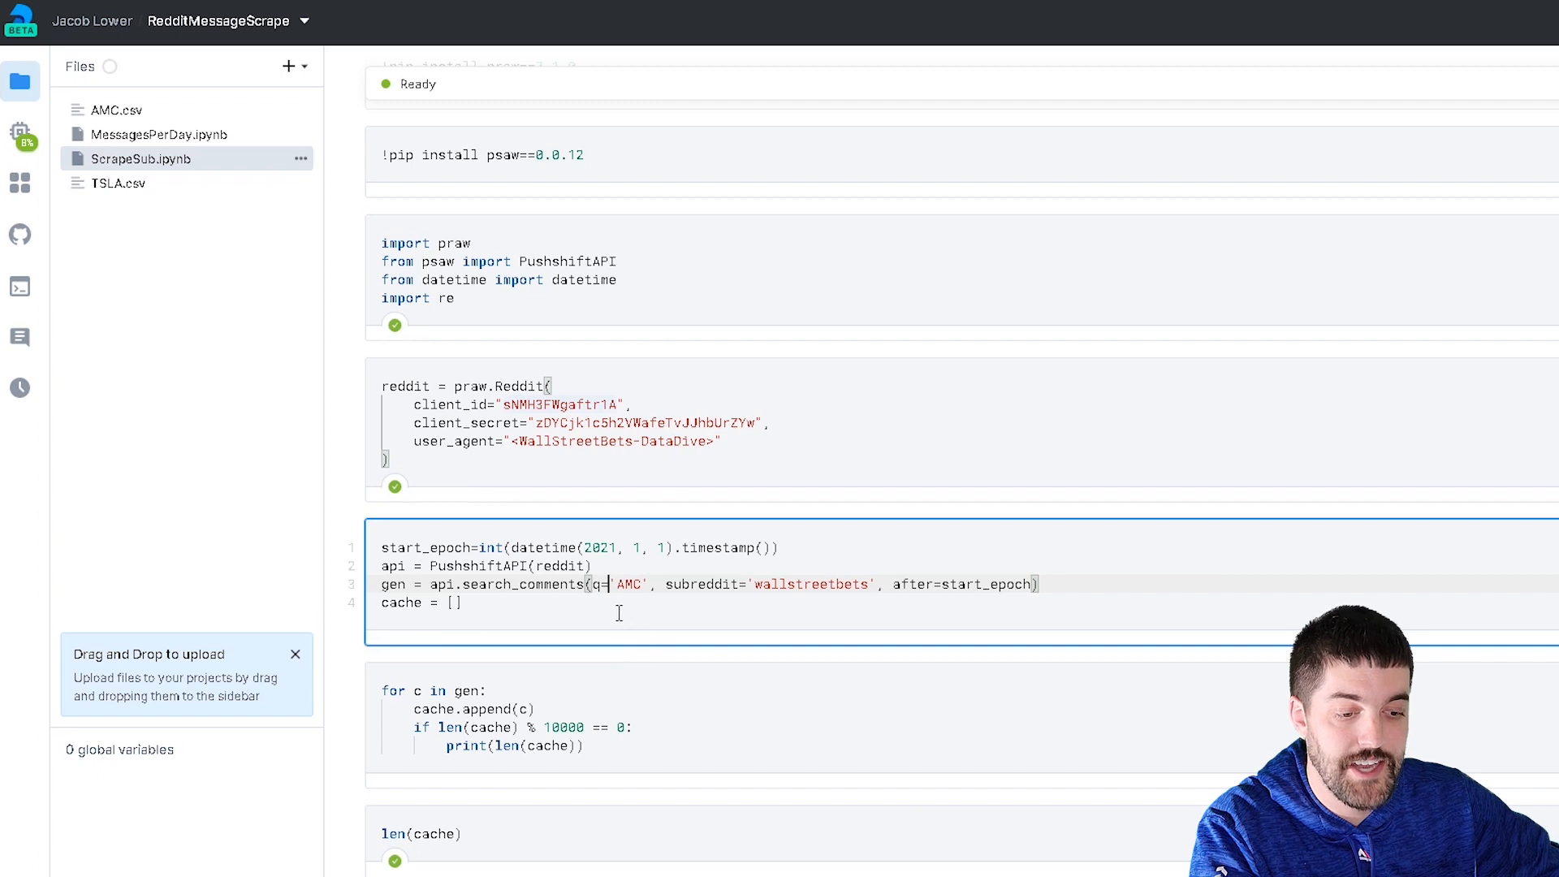
mouse_move(649, 615)
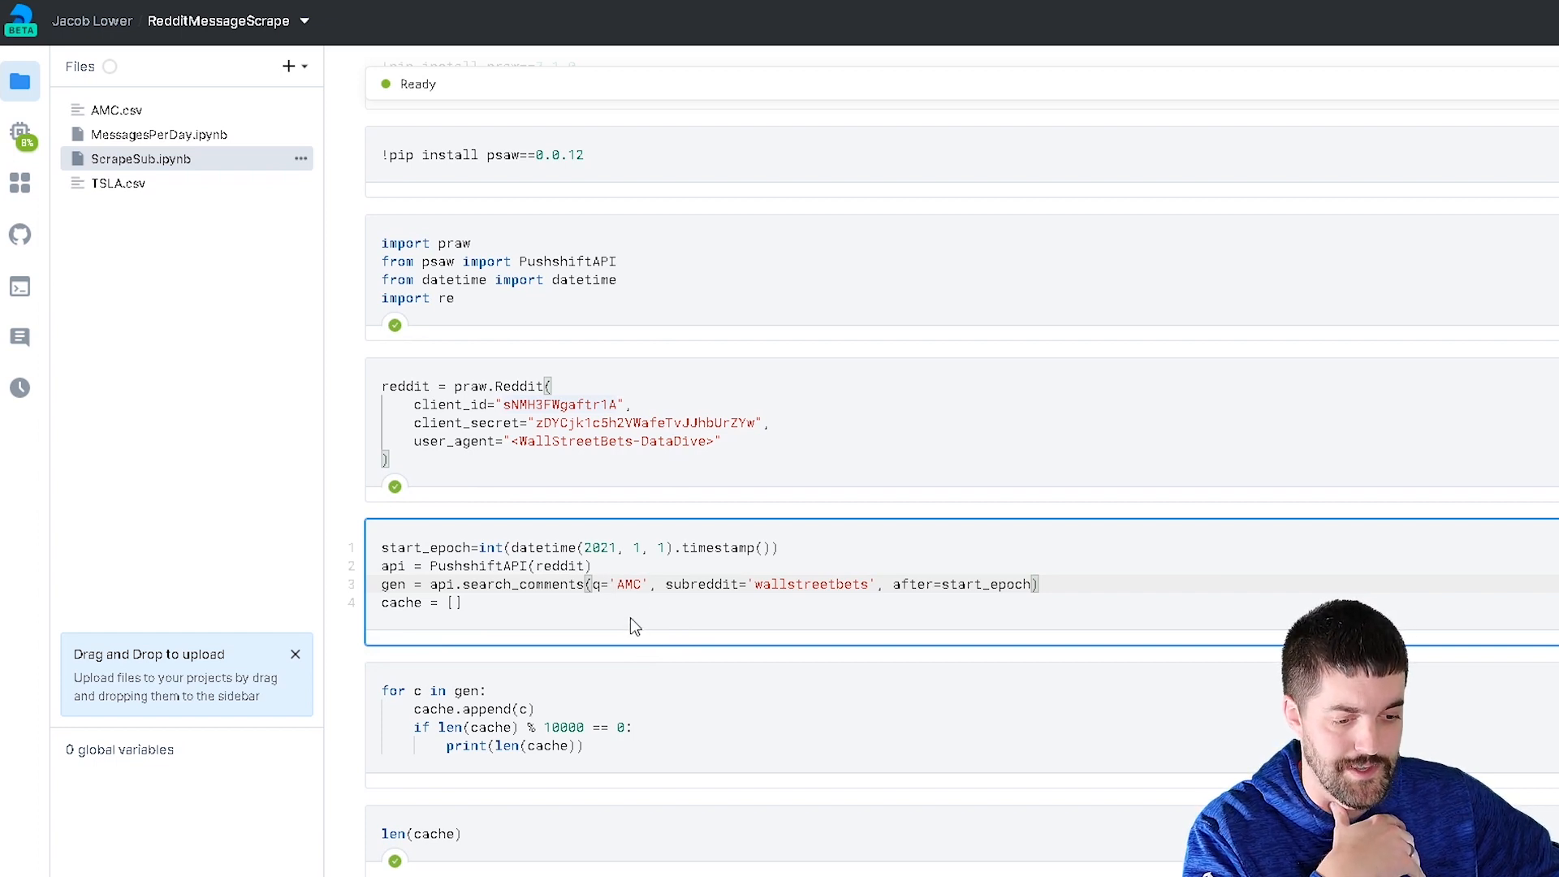
mouse_move(549, 487)
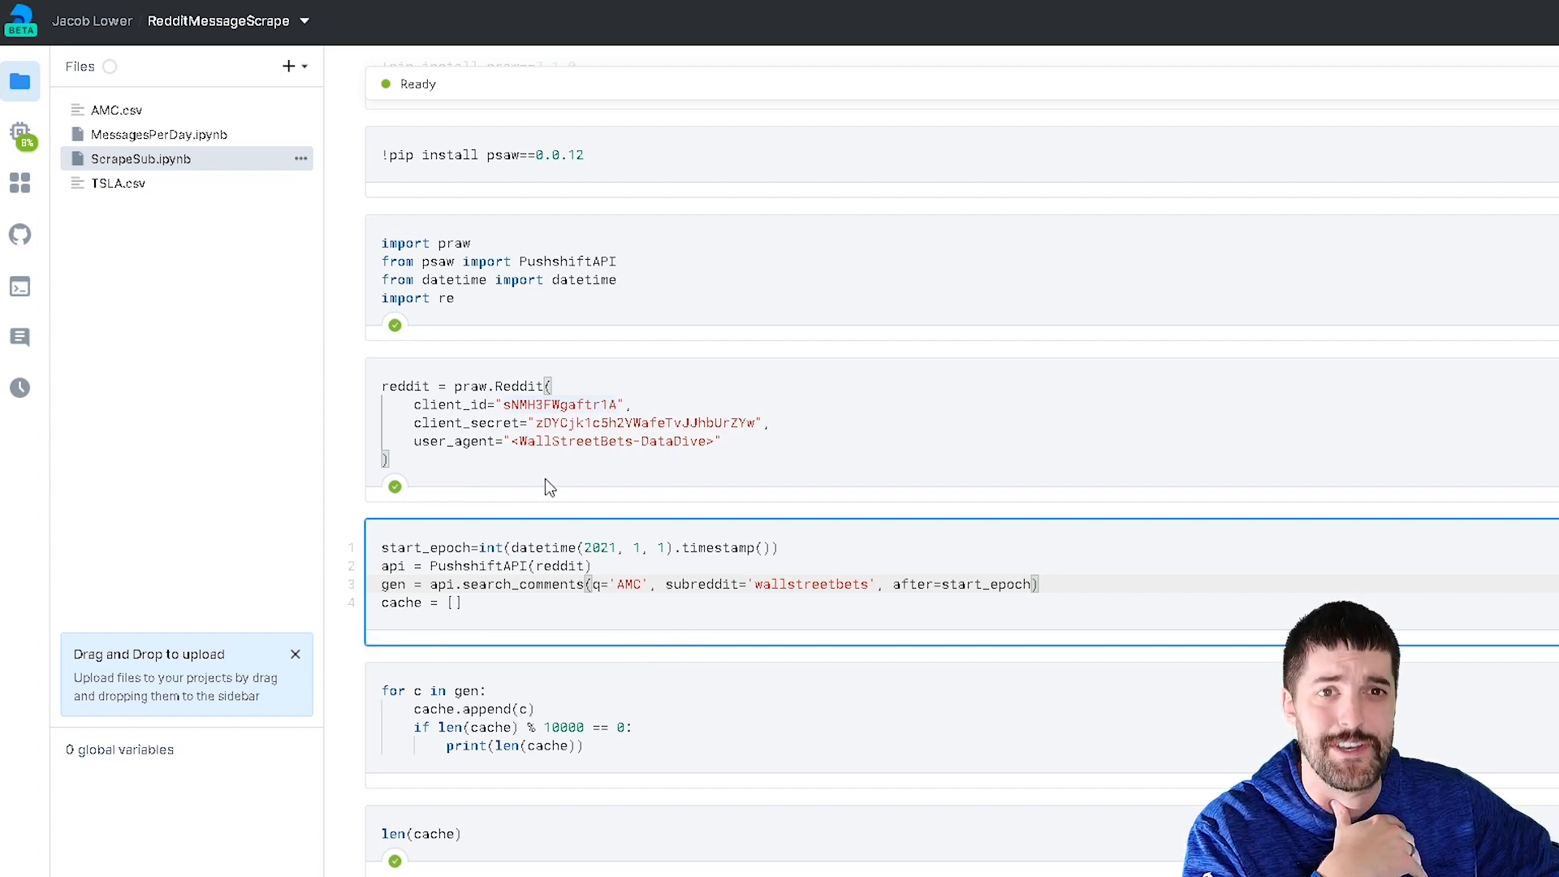
click(604, 583)
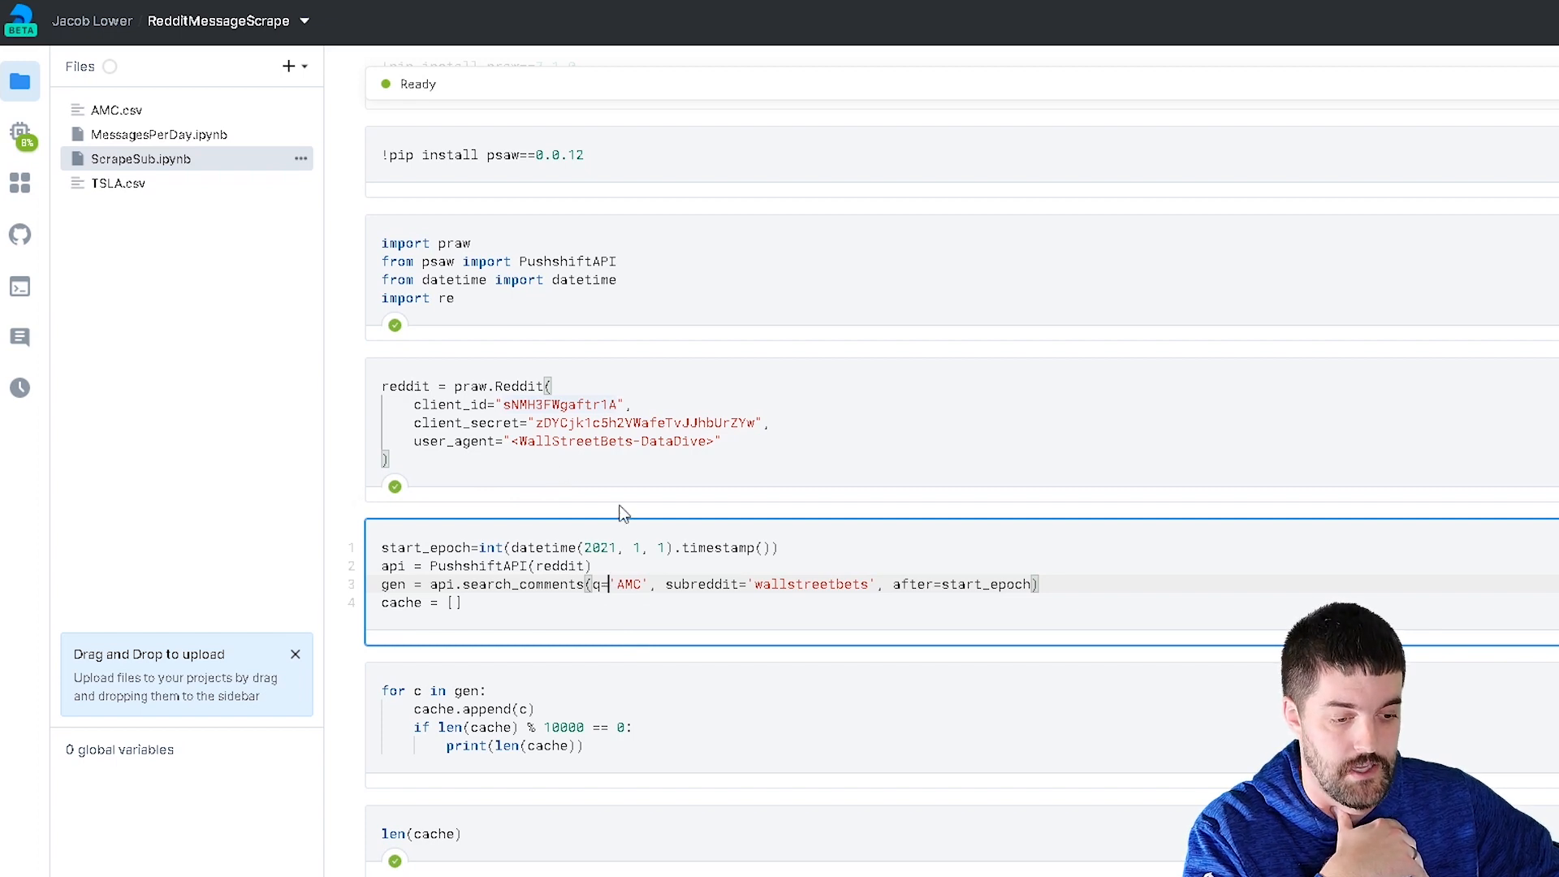
mouse_move(796, 630)
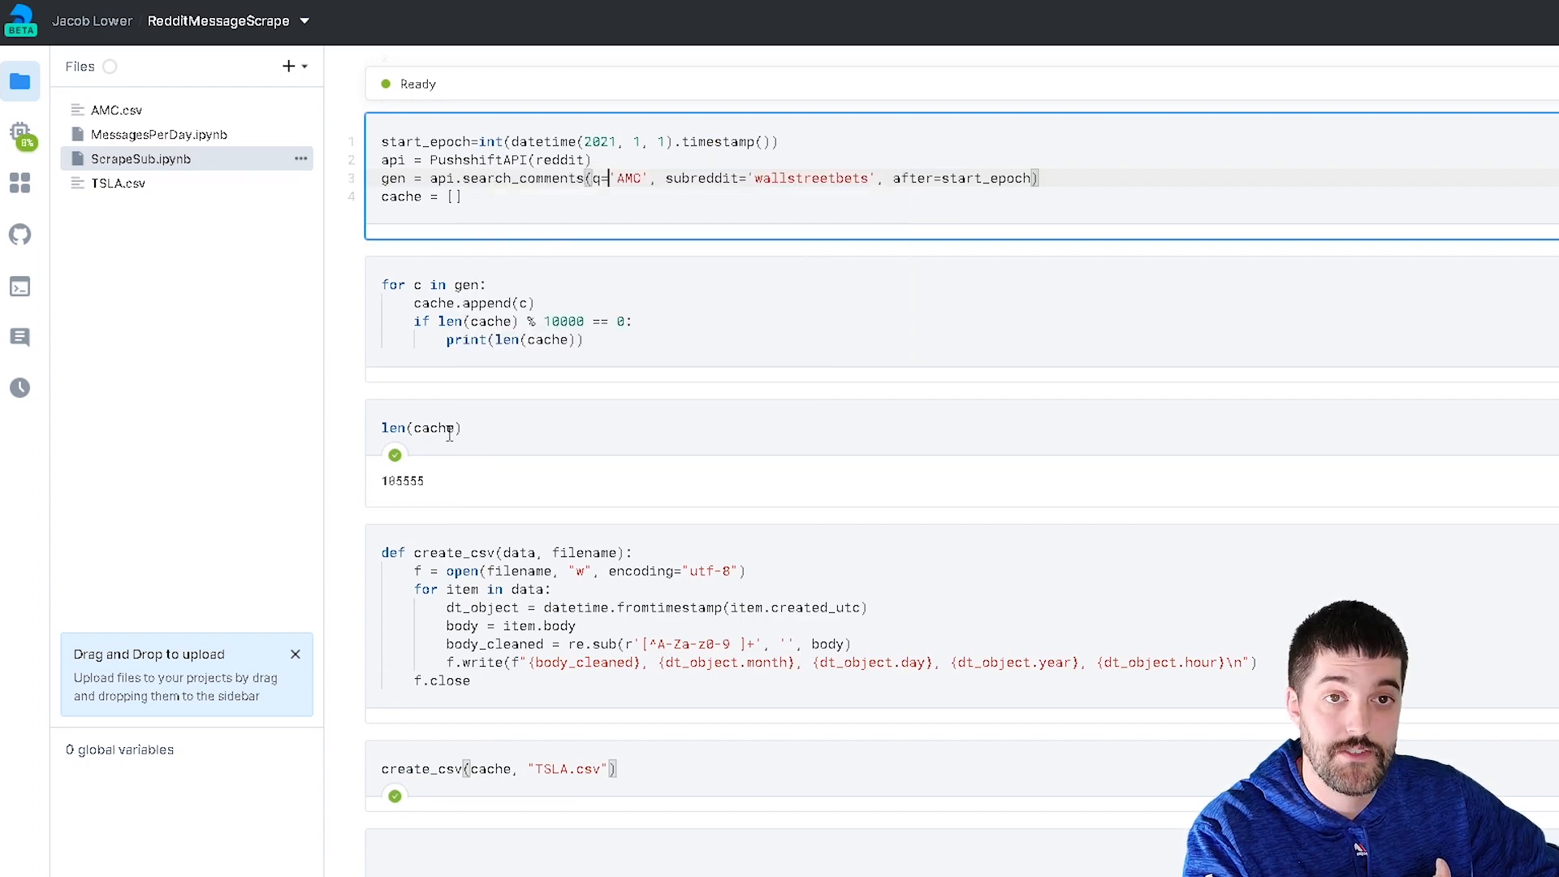
mouse_move(471, 468)
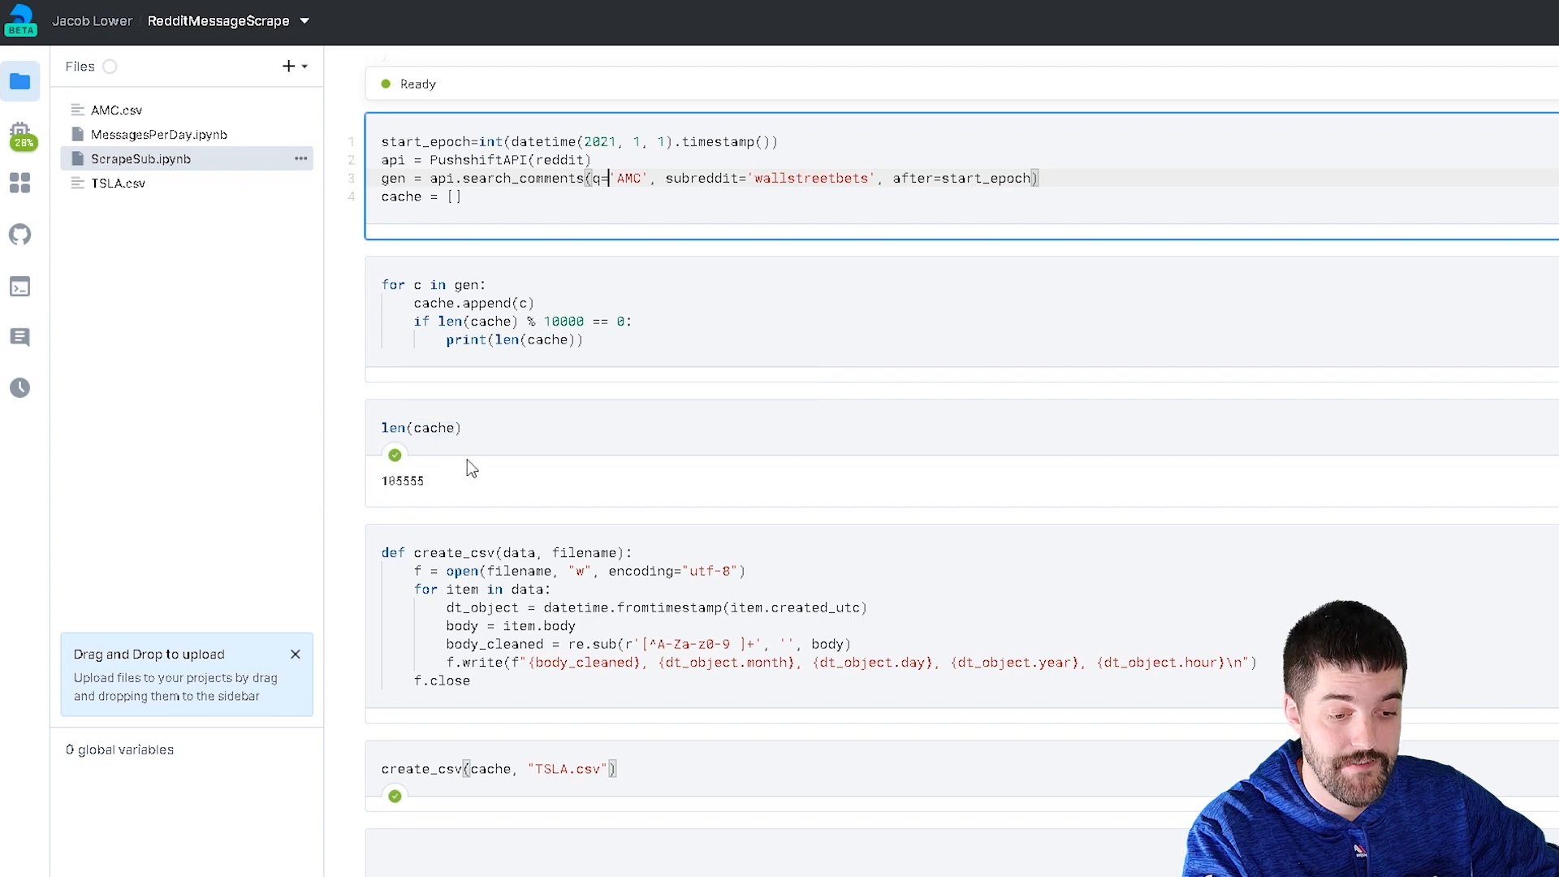
Scroll down to the create_csv function and its create_csv(cache, "TSLA.csv") call
scroll(down, 3)
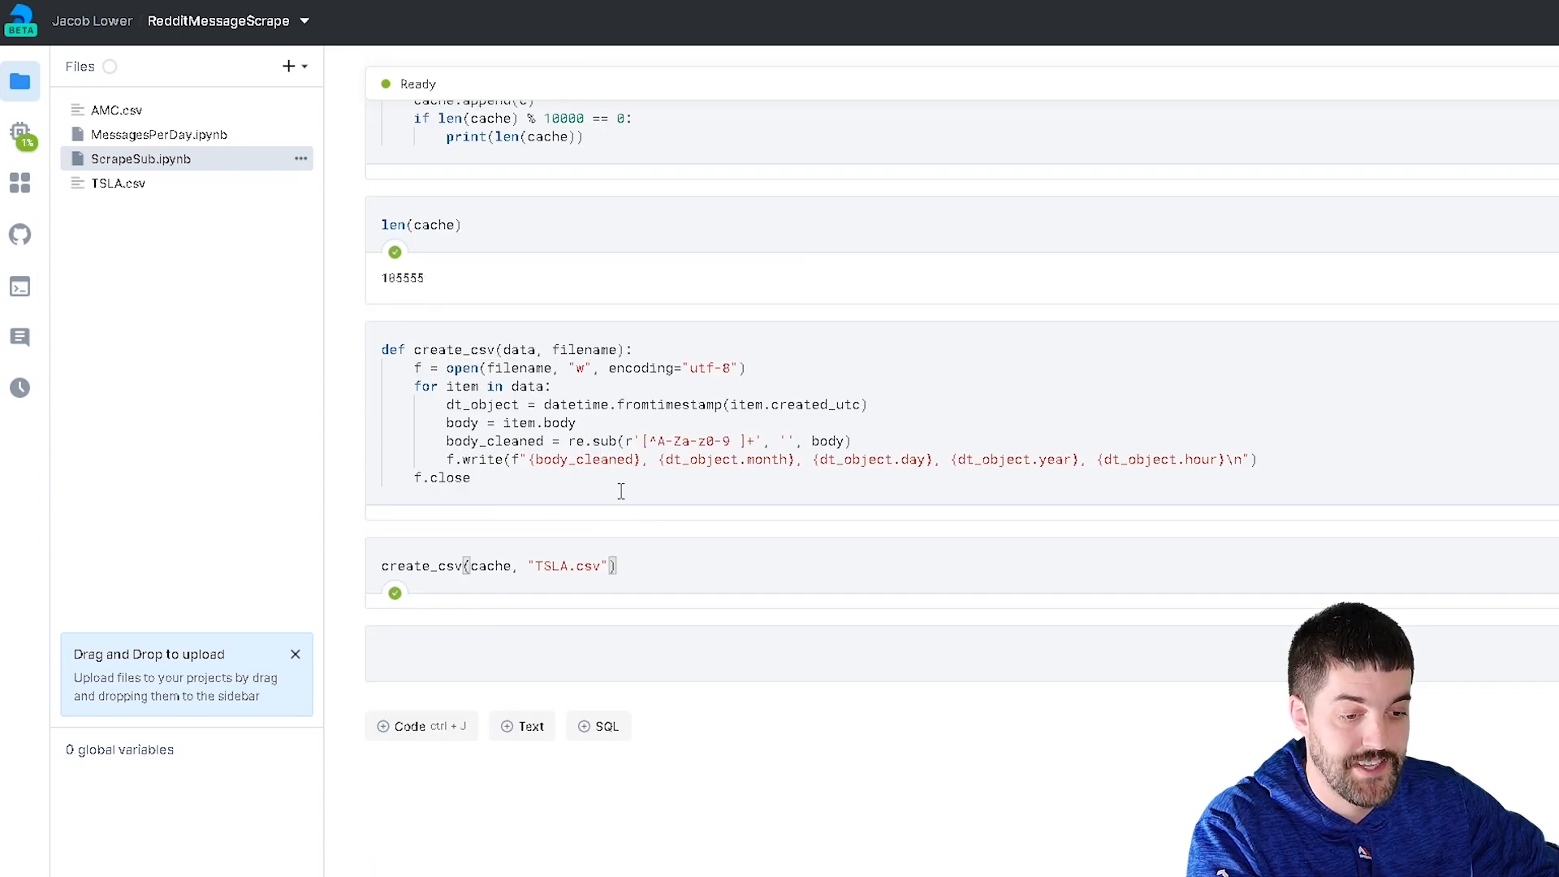
mouse_move(610, 507)
text(MC)
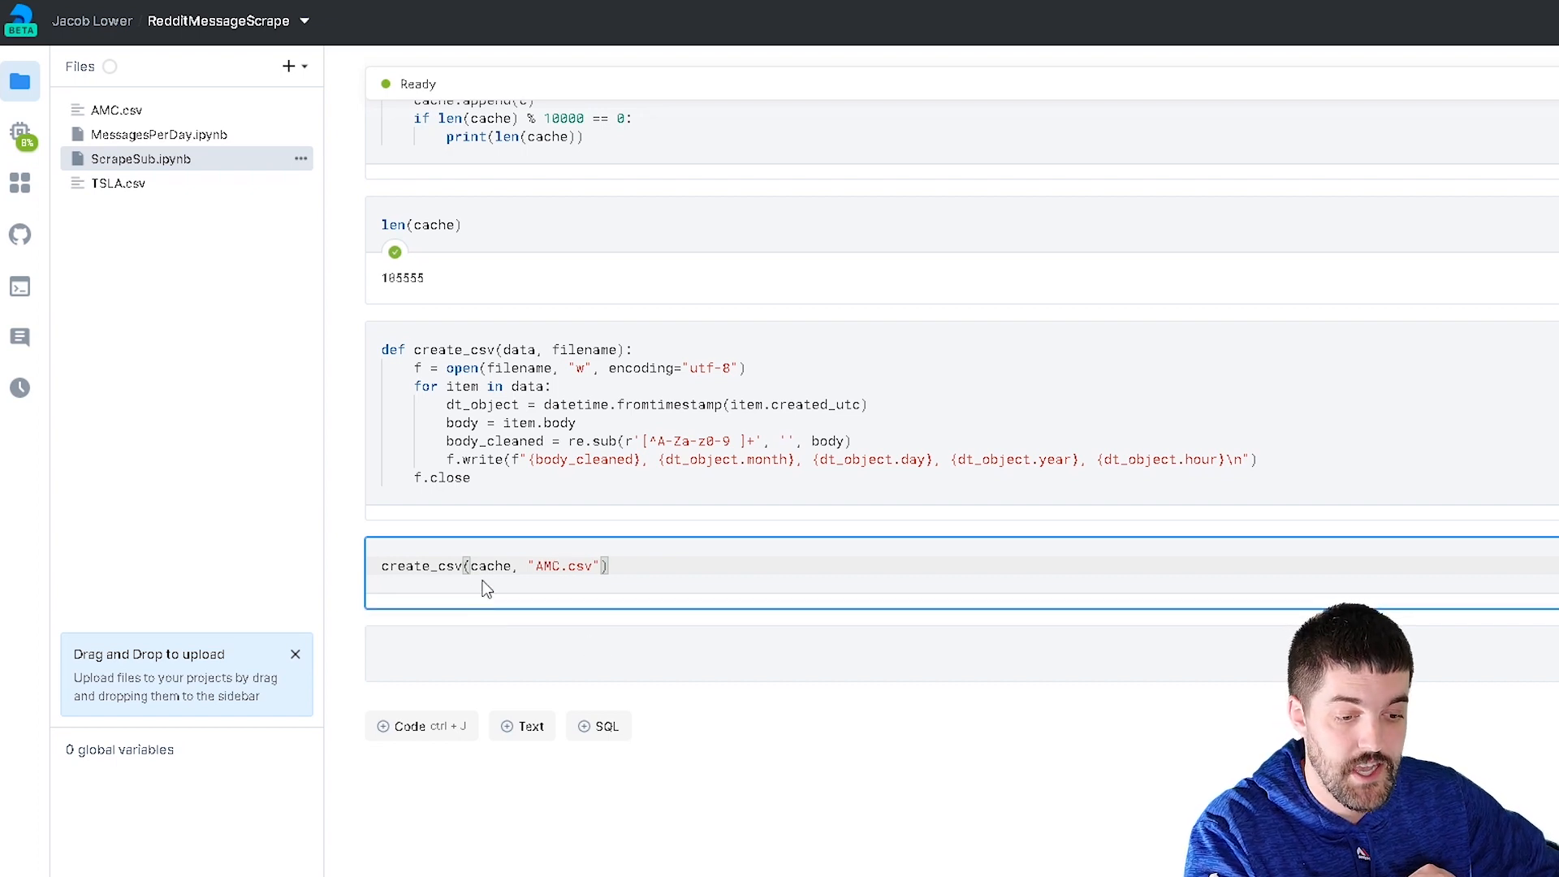
mouse_move(516, 643)
text(D)
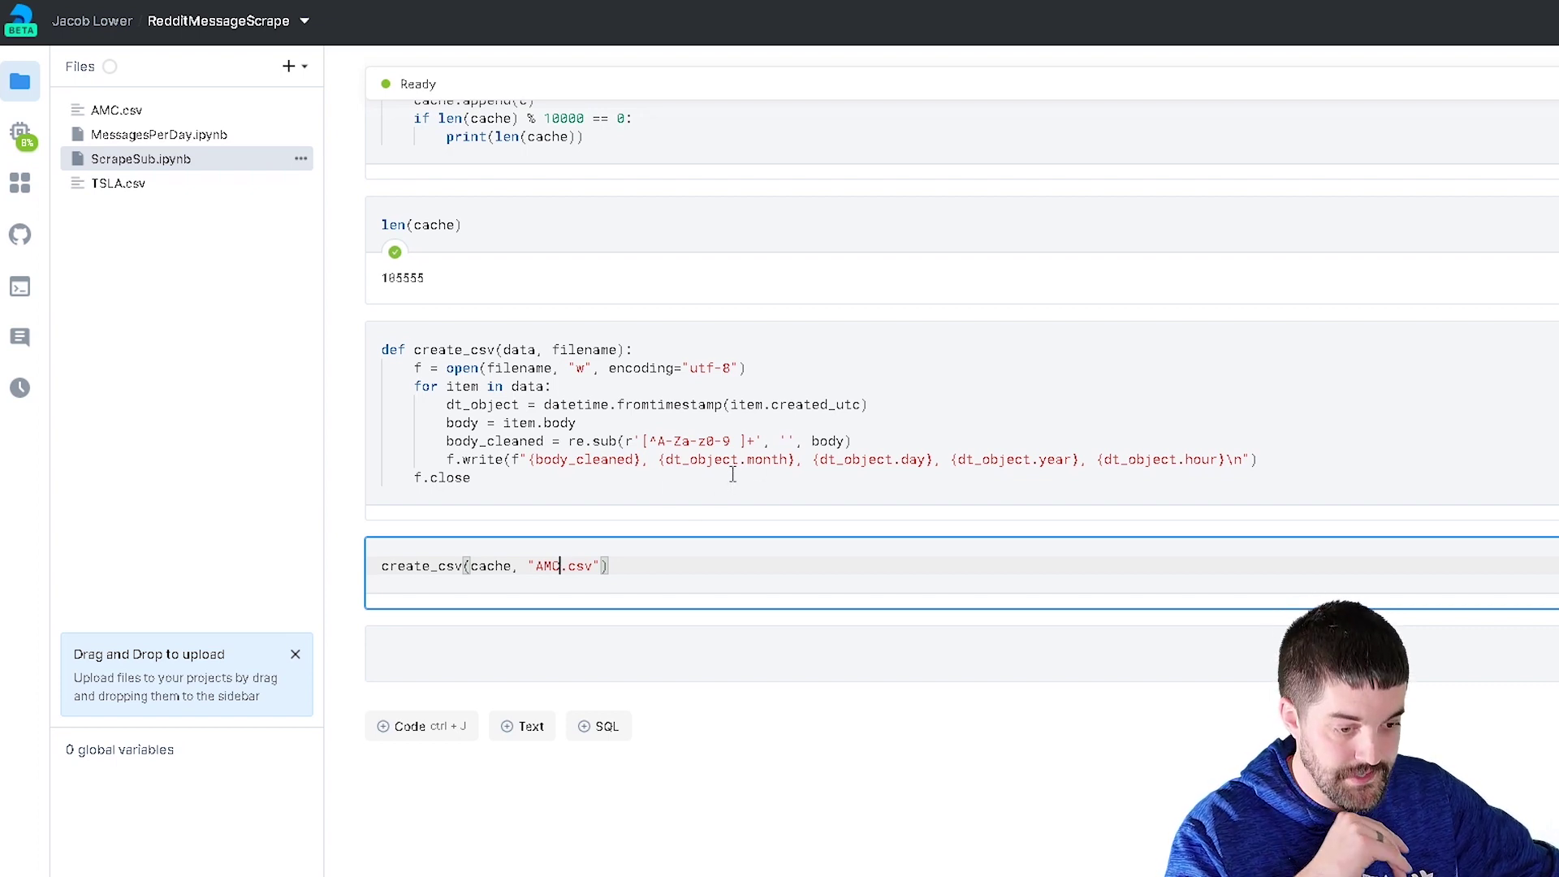
mouse_move(912, 511)
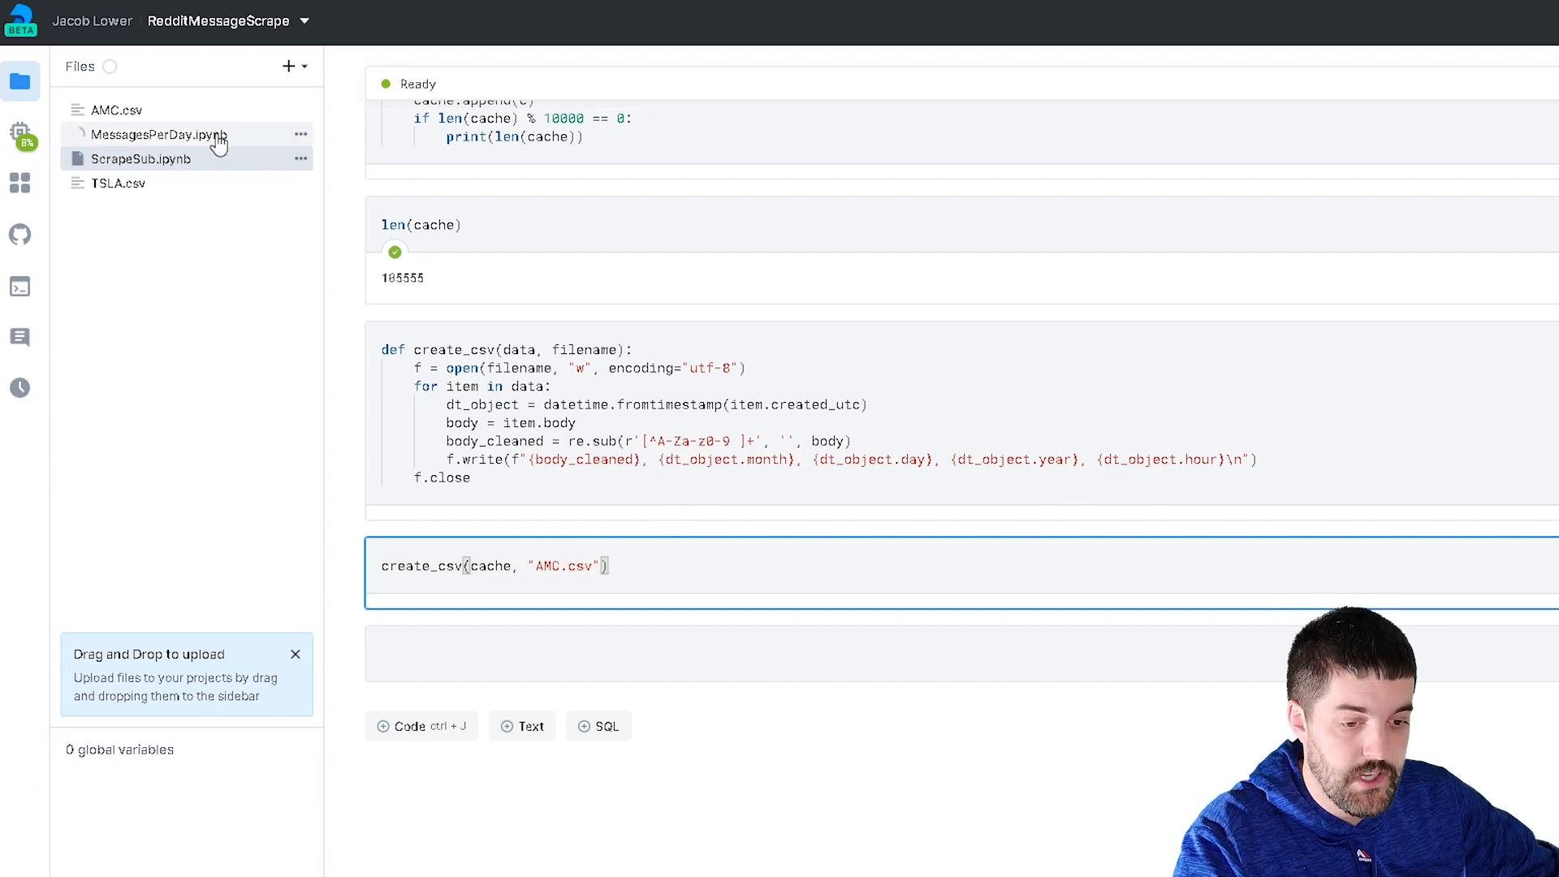
Preview the scraped AMC.csv comments, then return to the MessagesPerDay.ipynb notebook
click(159, 135)
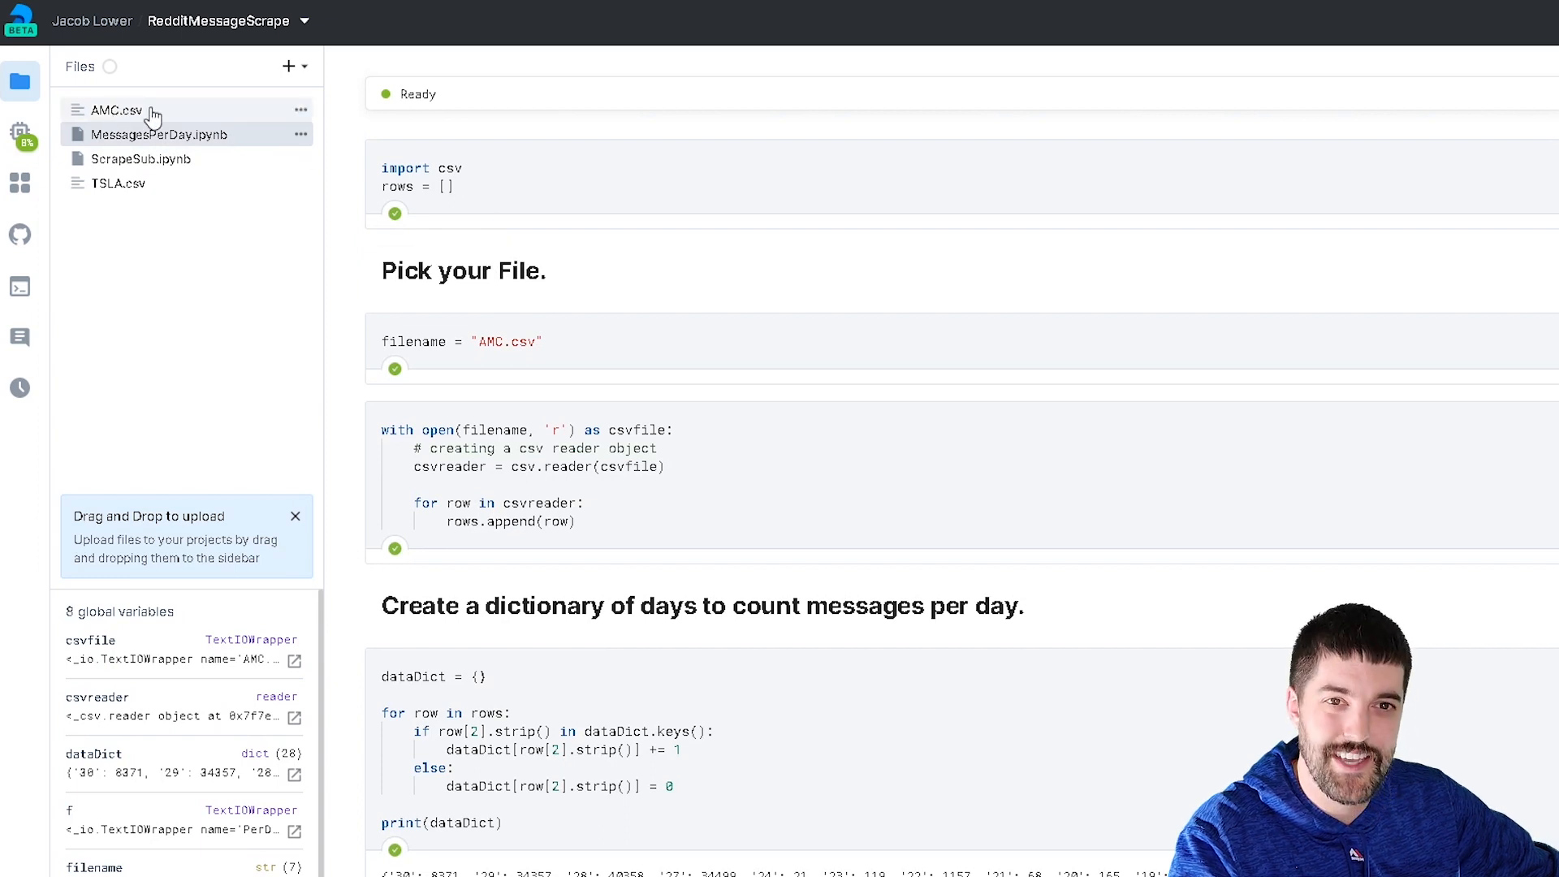
mouse_move(292, 186)
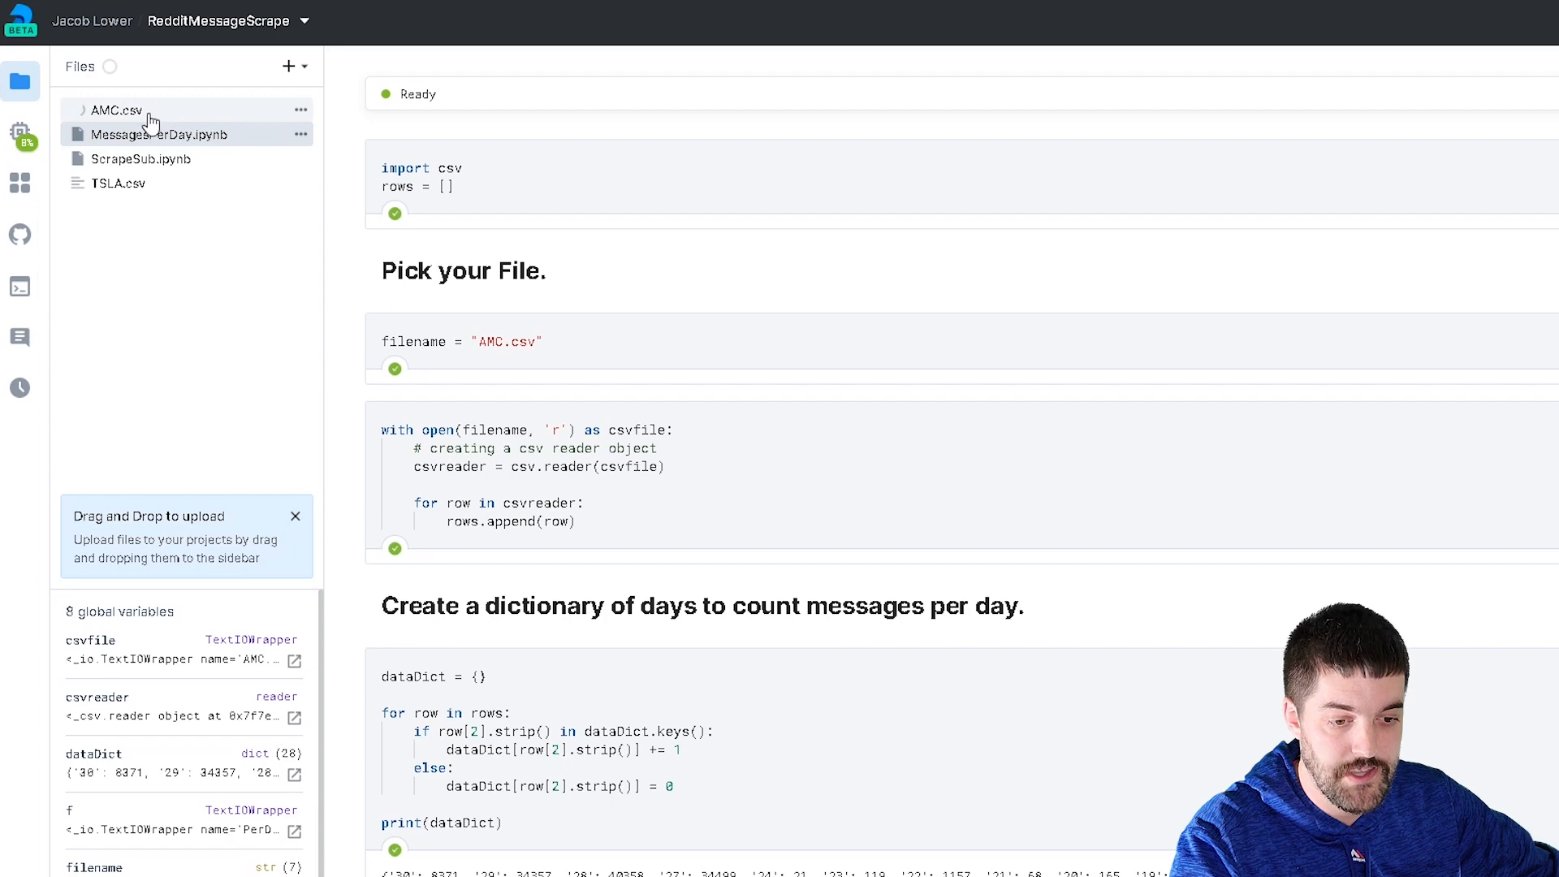
click(111, 110)
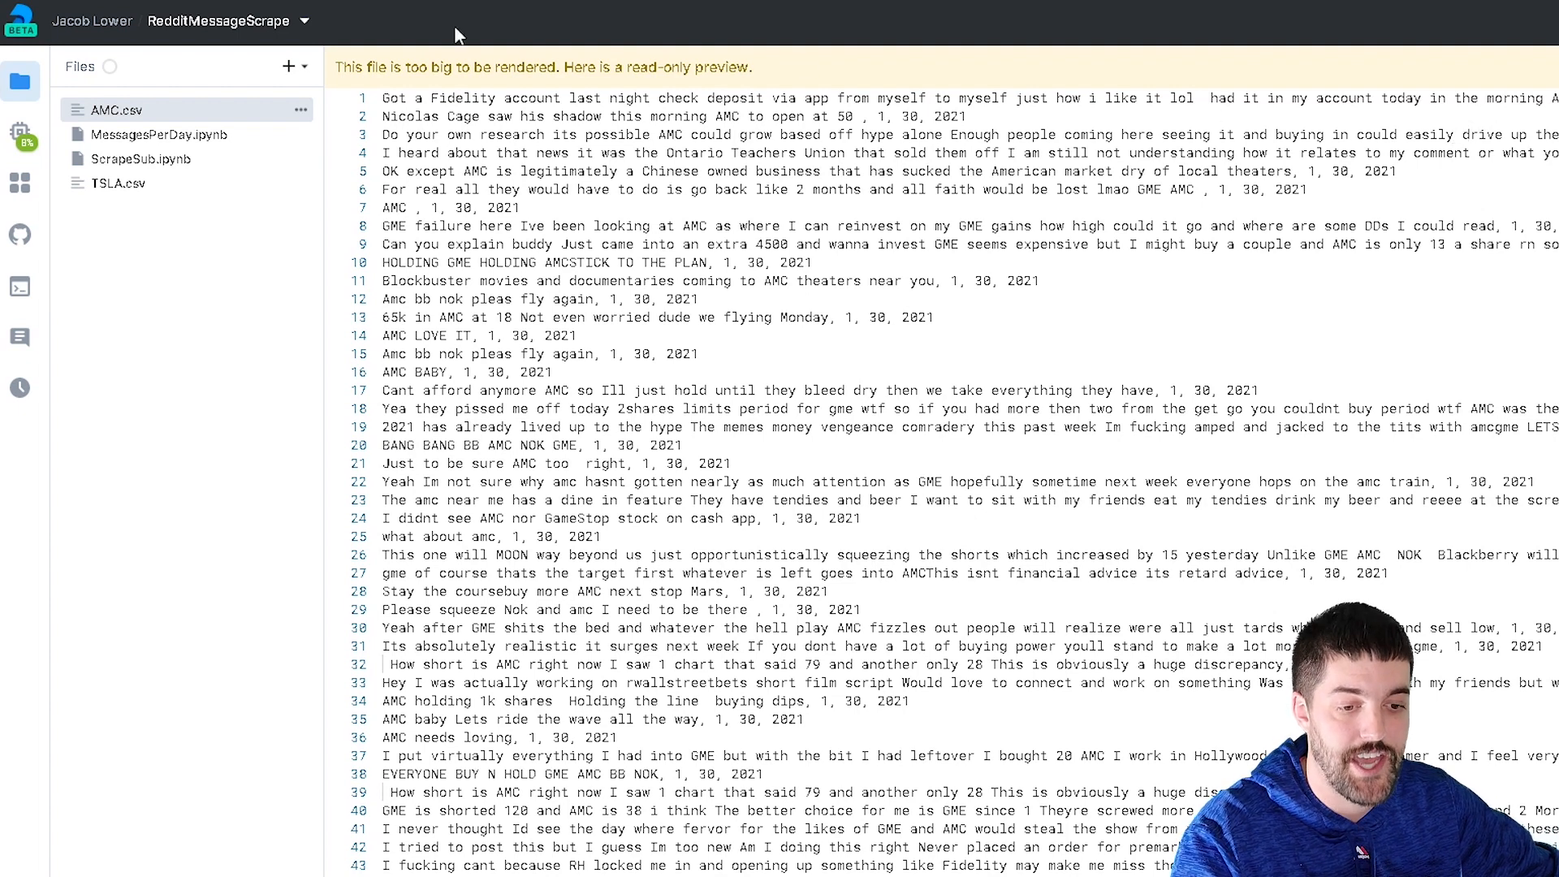
click(159, 133)
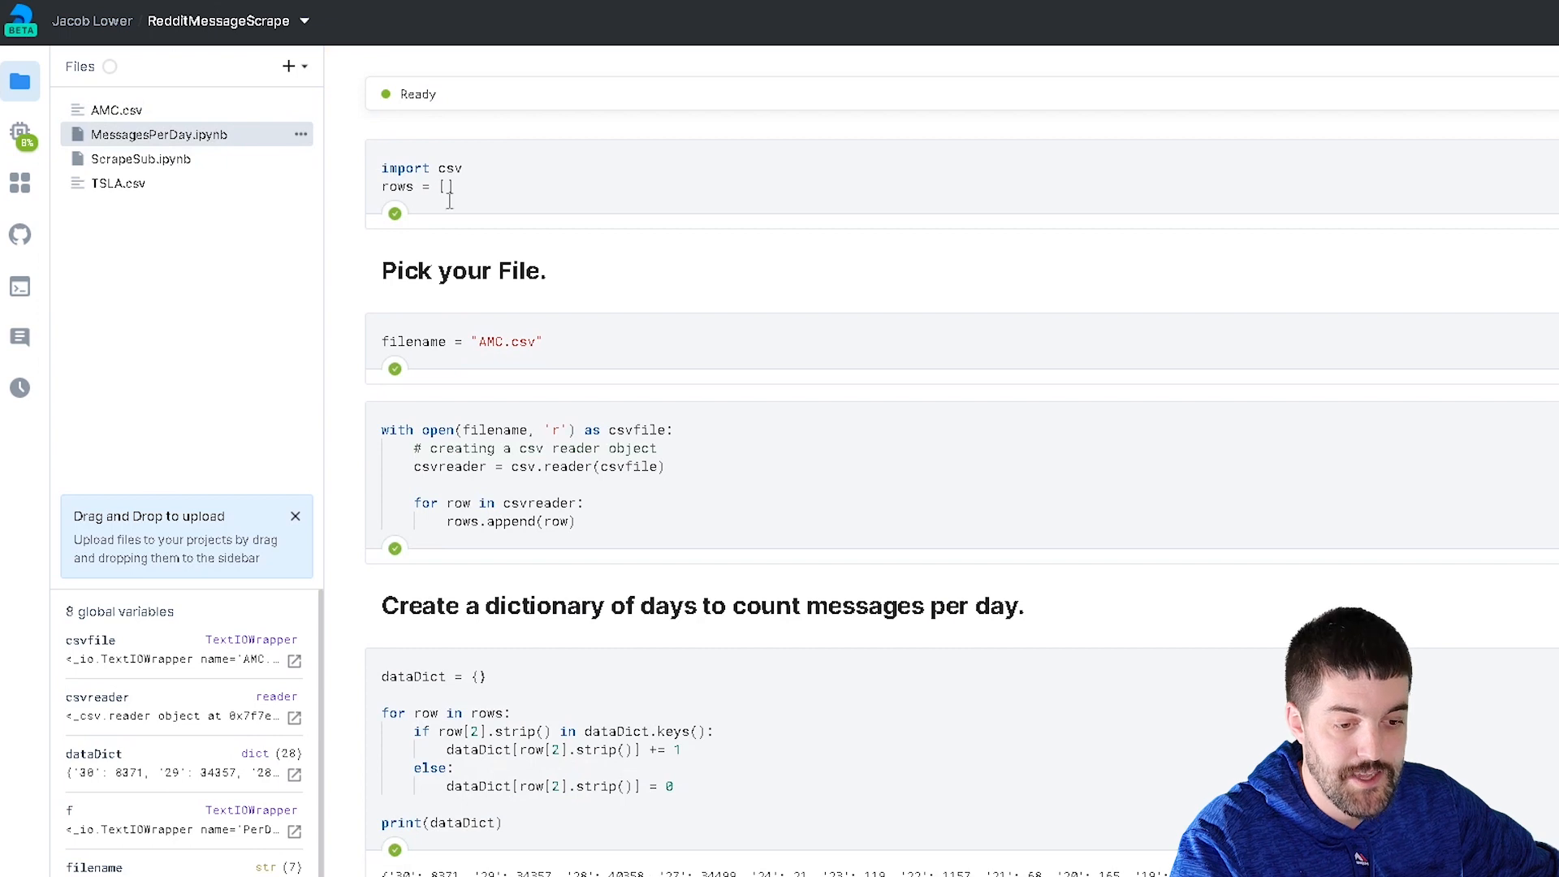
mouse_move(494, 353)
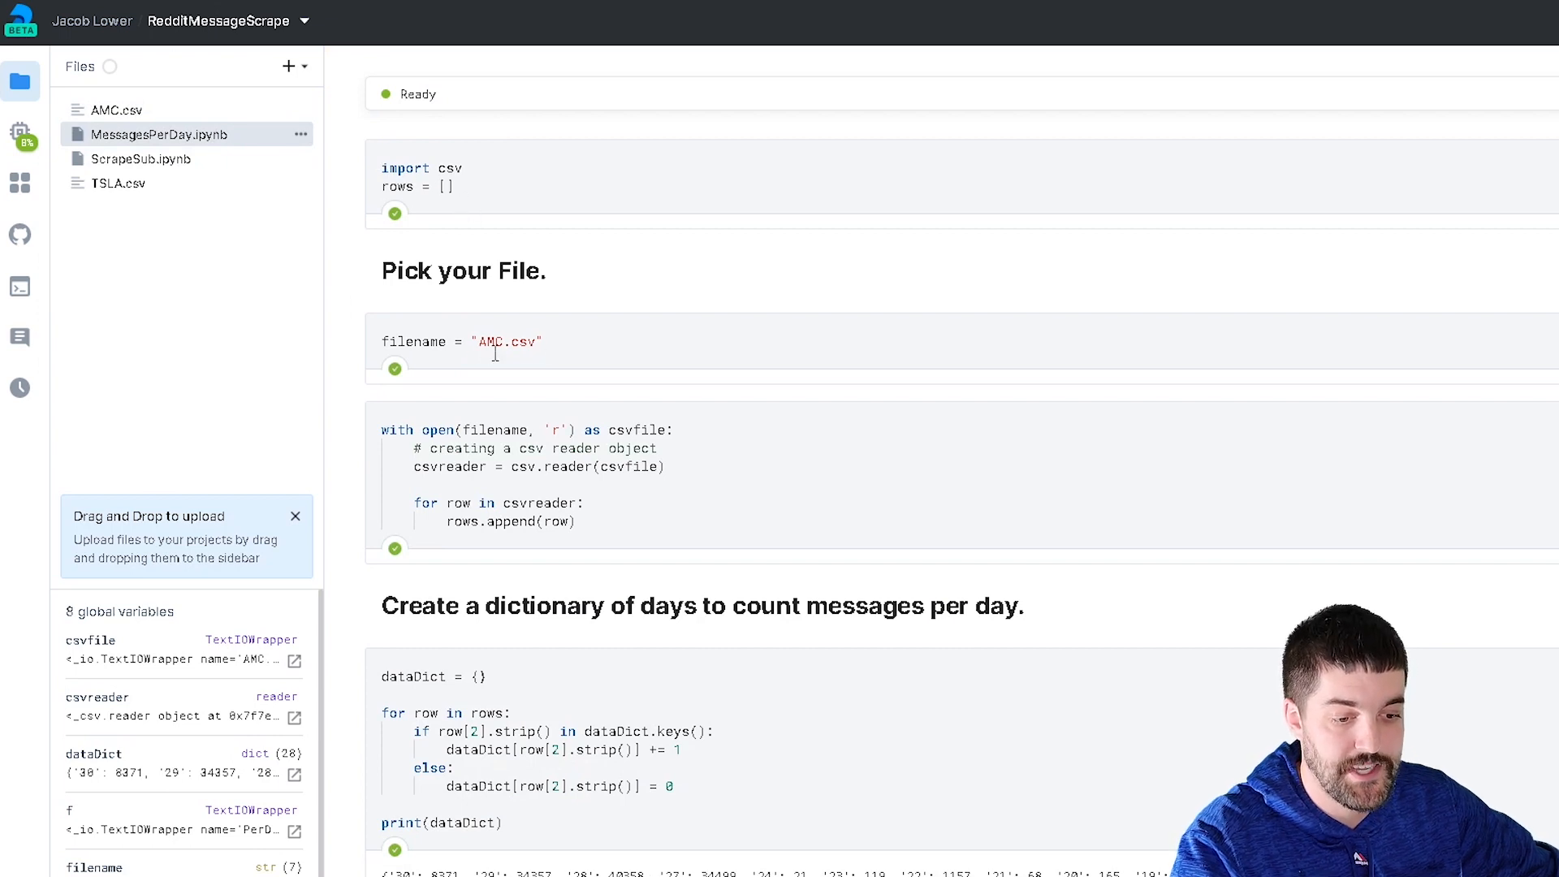
Run the final cell writing per-day counts to PerDay-AMC.csv and check it appears in Files
scroll(down, 3)
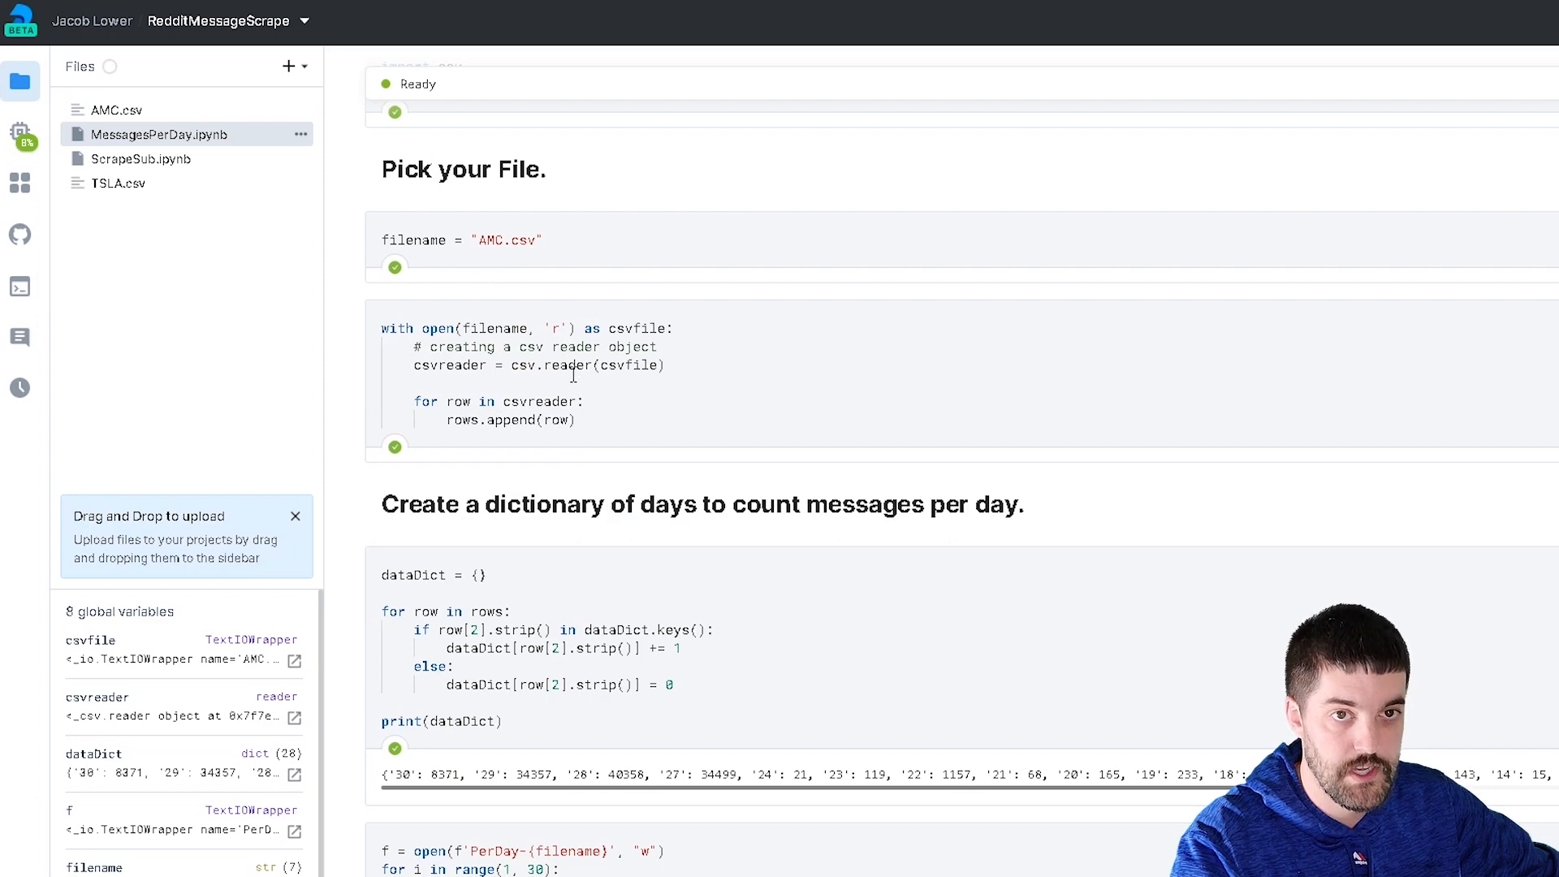
scroll(down, 3)
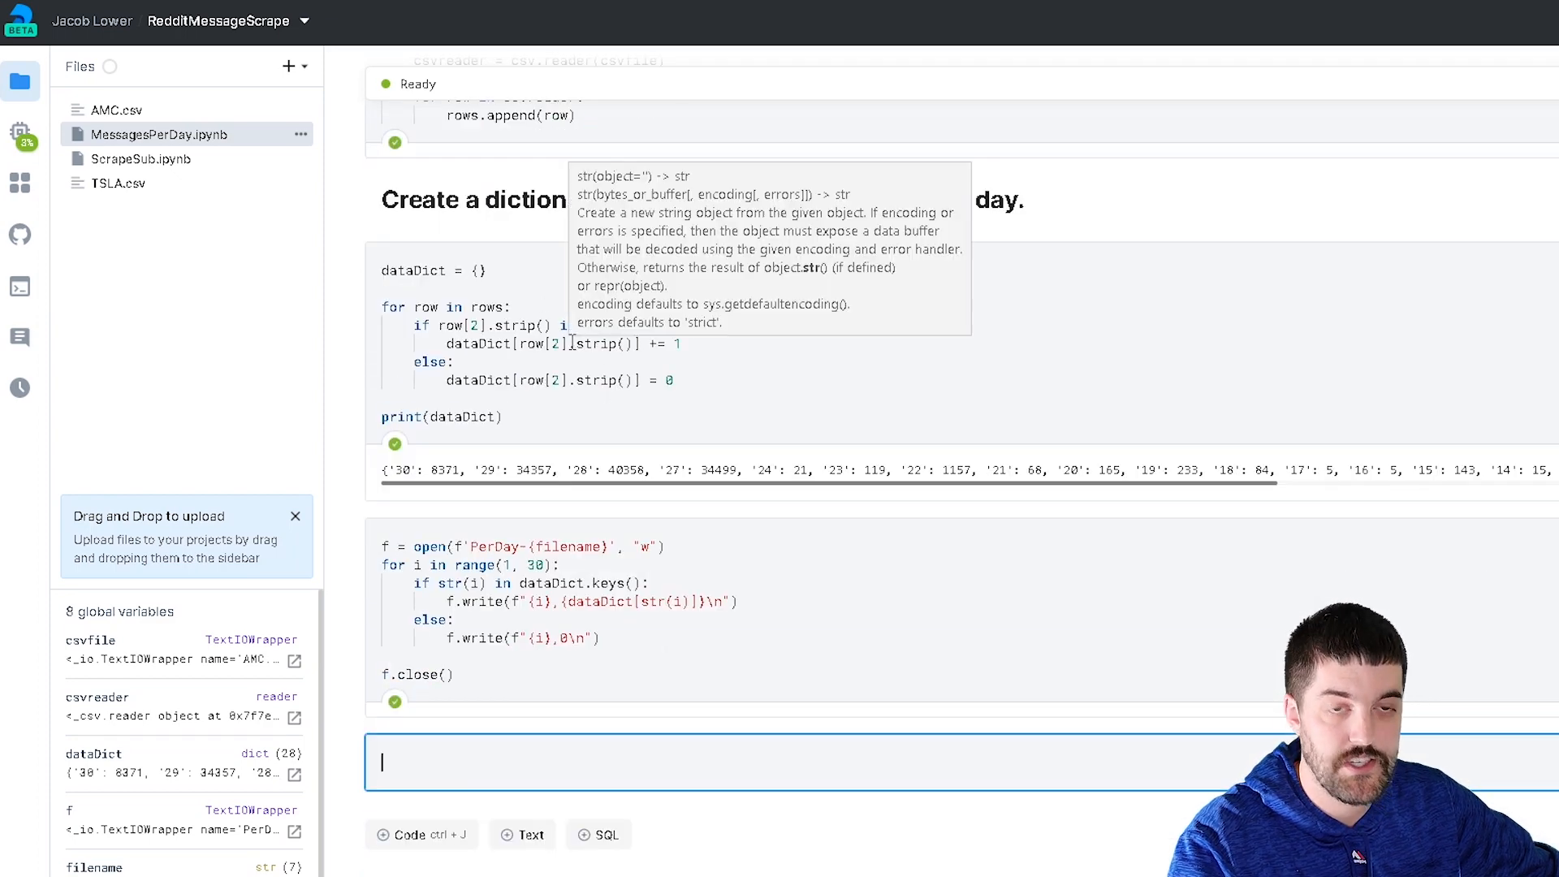
mouse_move(568, 355)
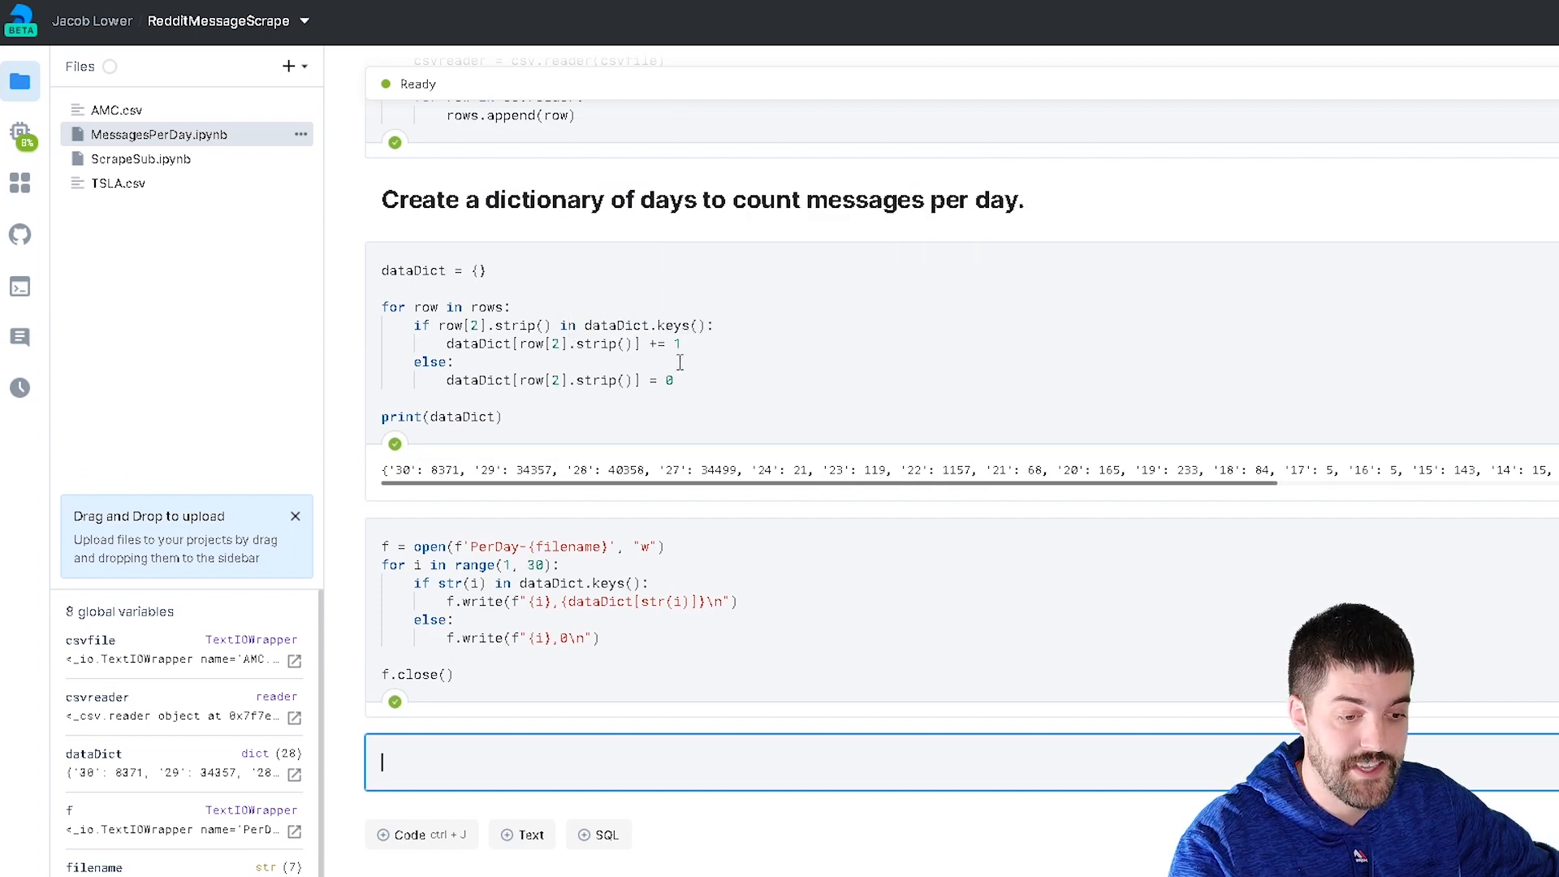
mouse_move(685, 337)
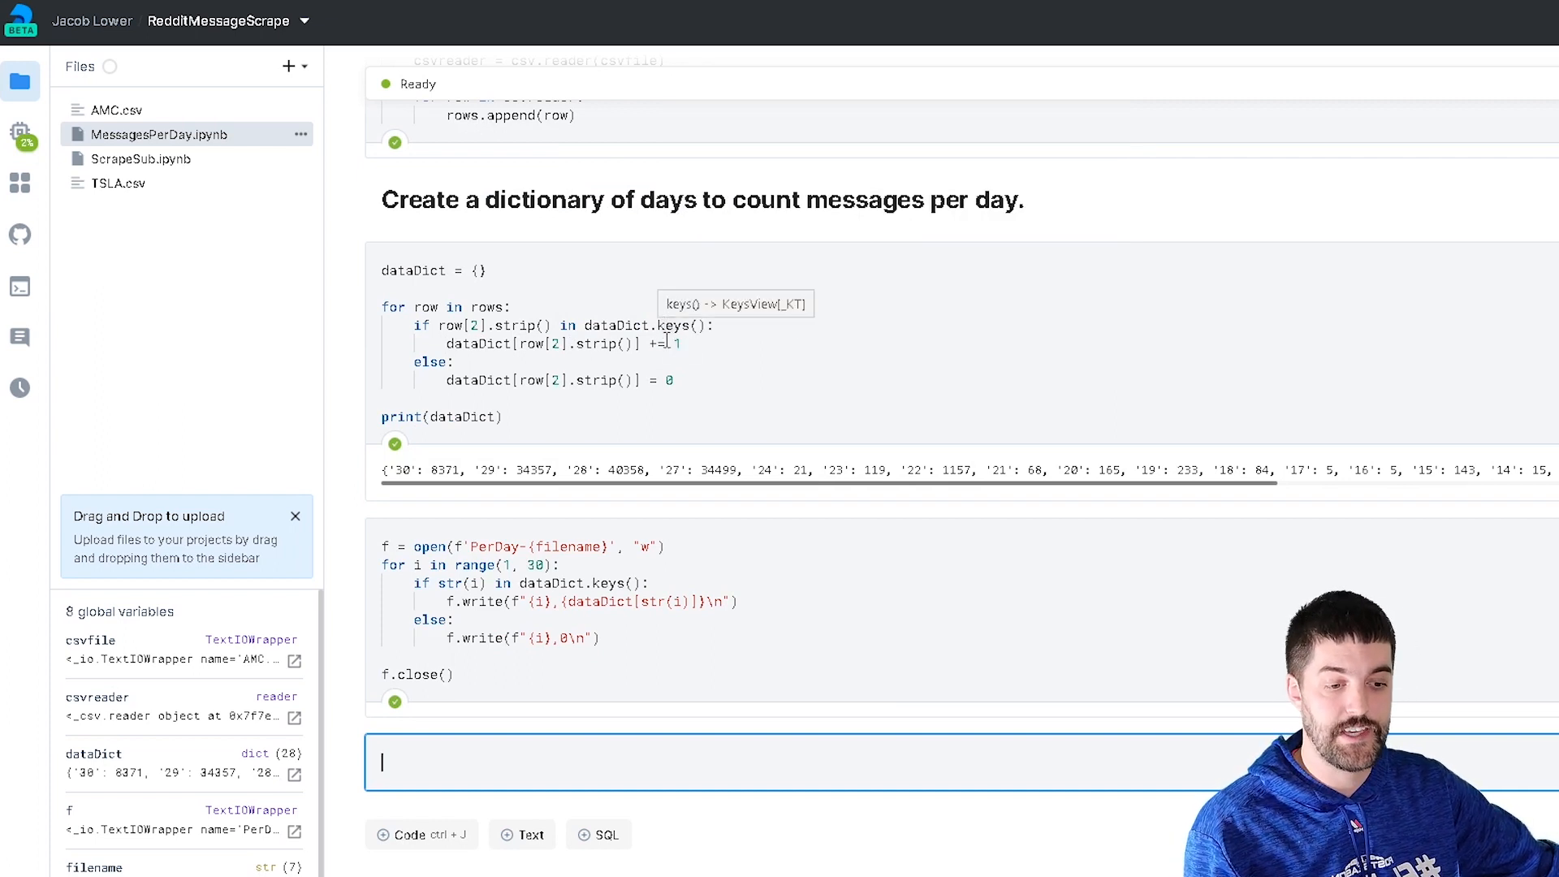
mouse_move(637, 461)
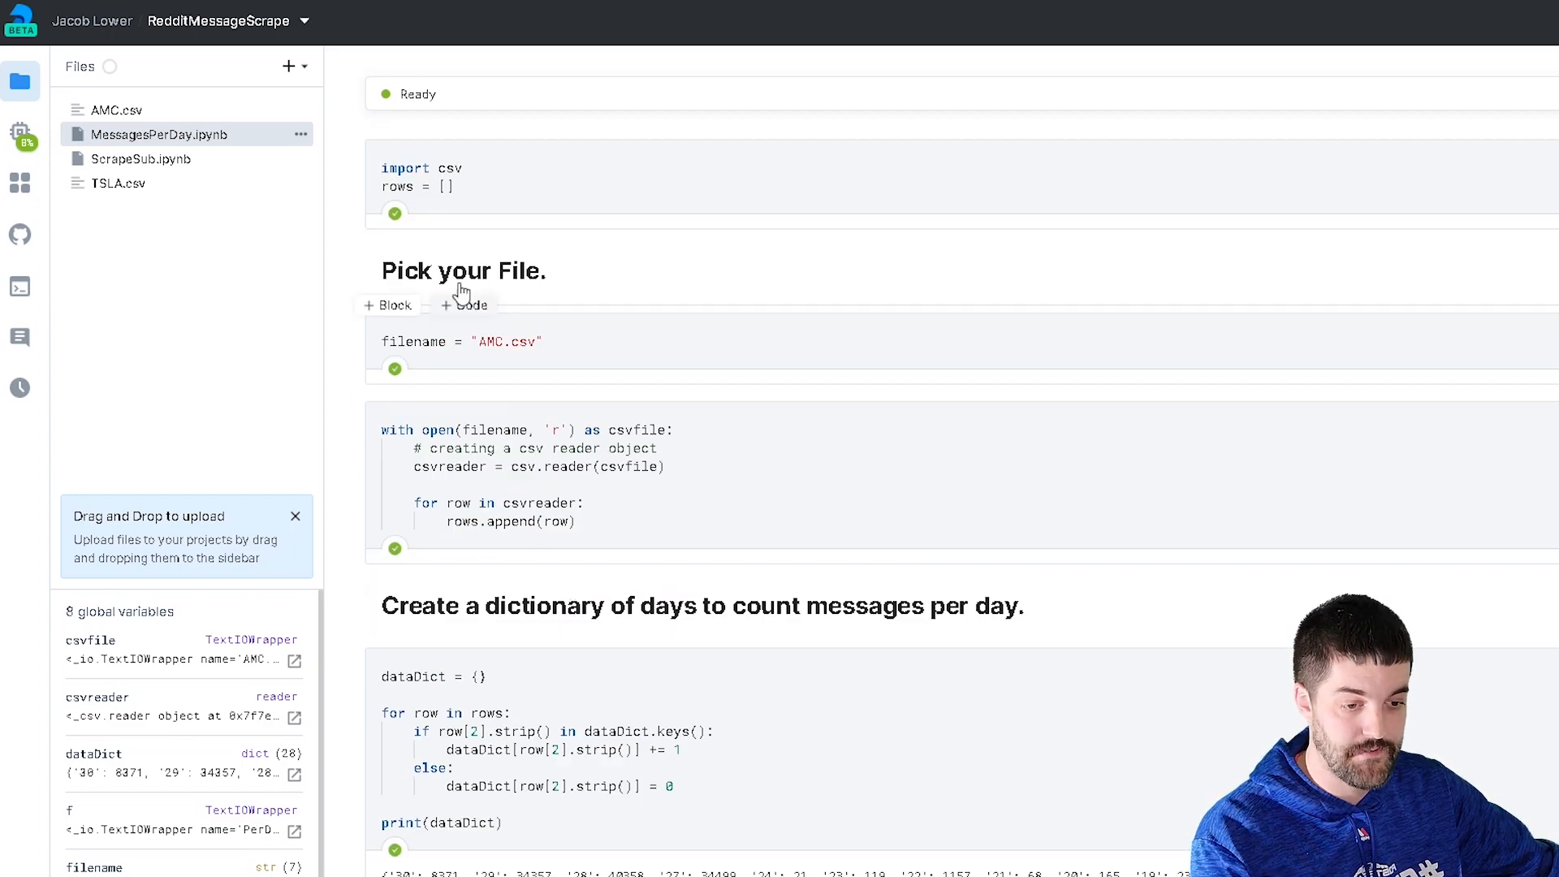
click(596, 192)
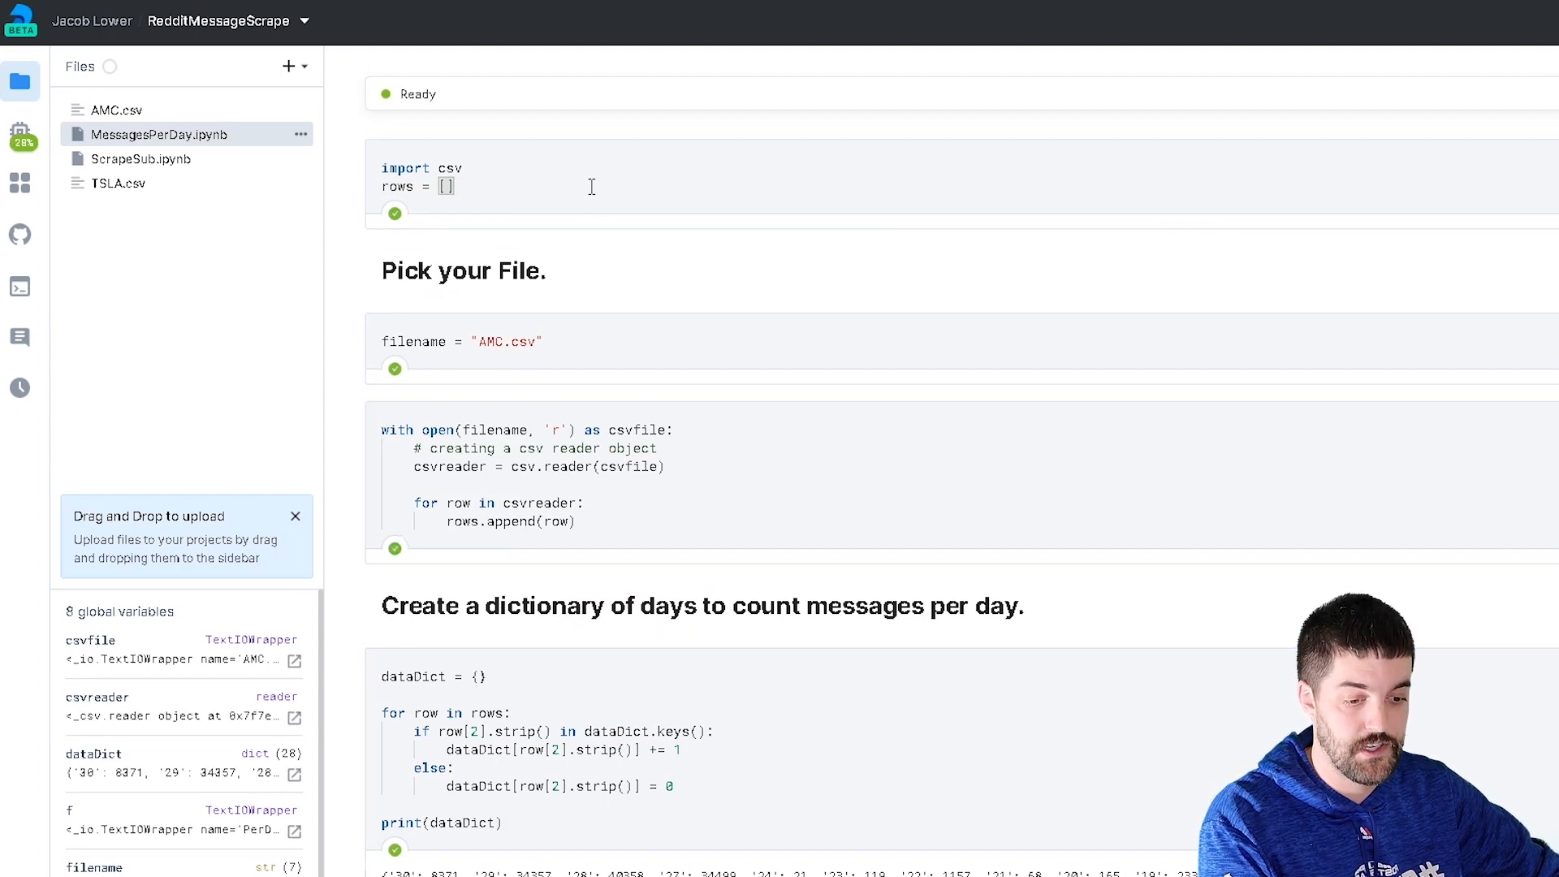
scroll(down, 3)
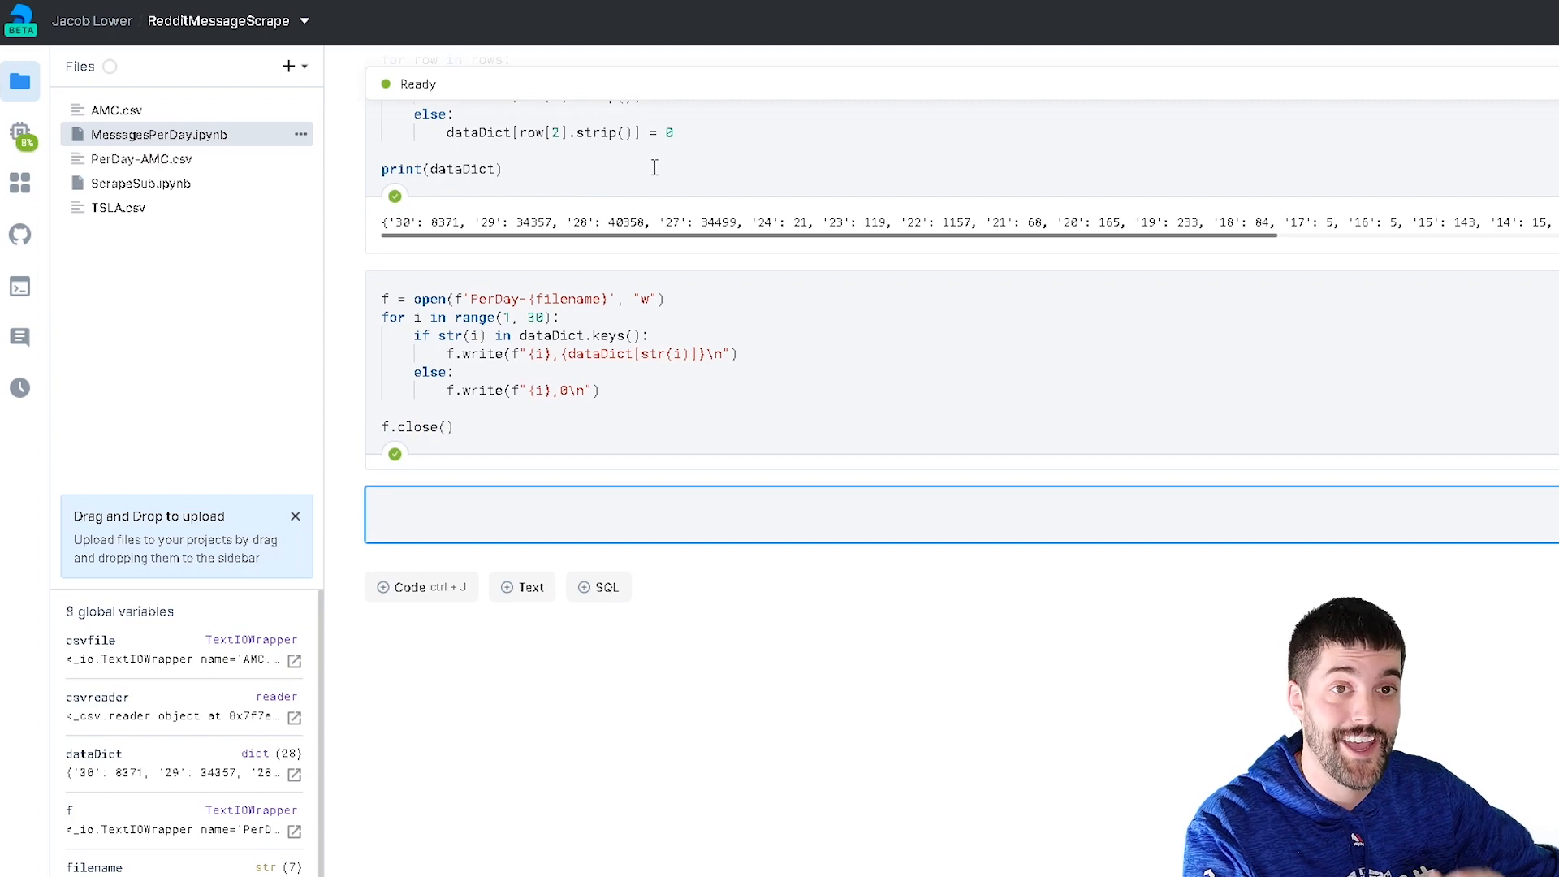
mouse_move(659, 195)
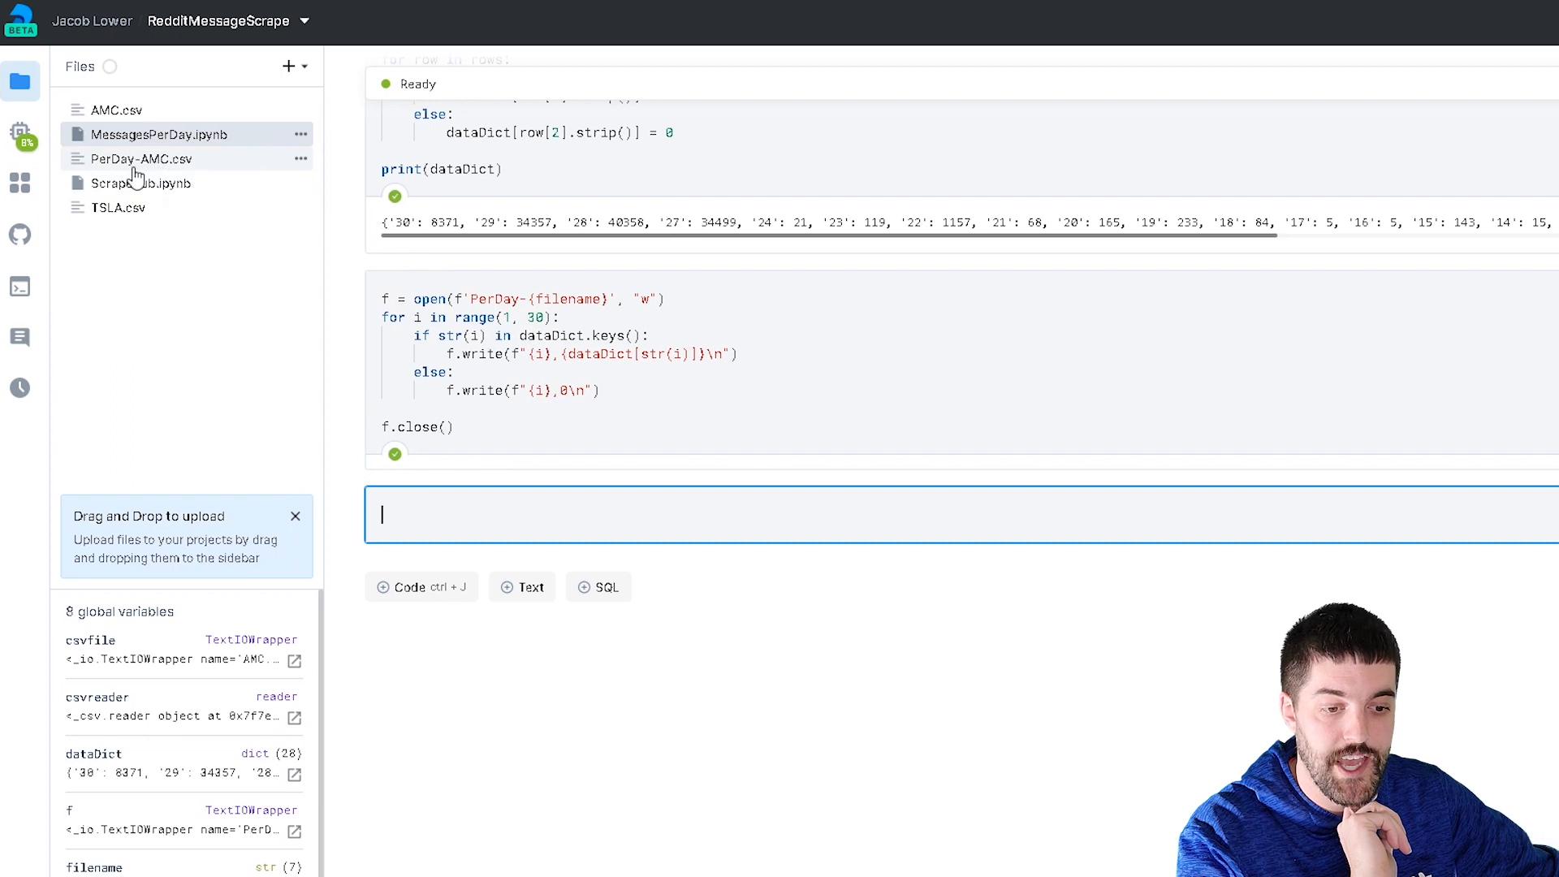
Open PerDay-AMC.csv to view the day and message count lines for days 1–29
click(143, 159)
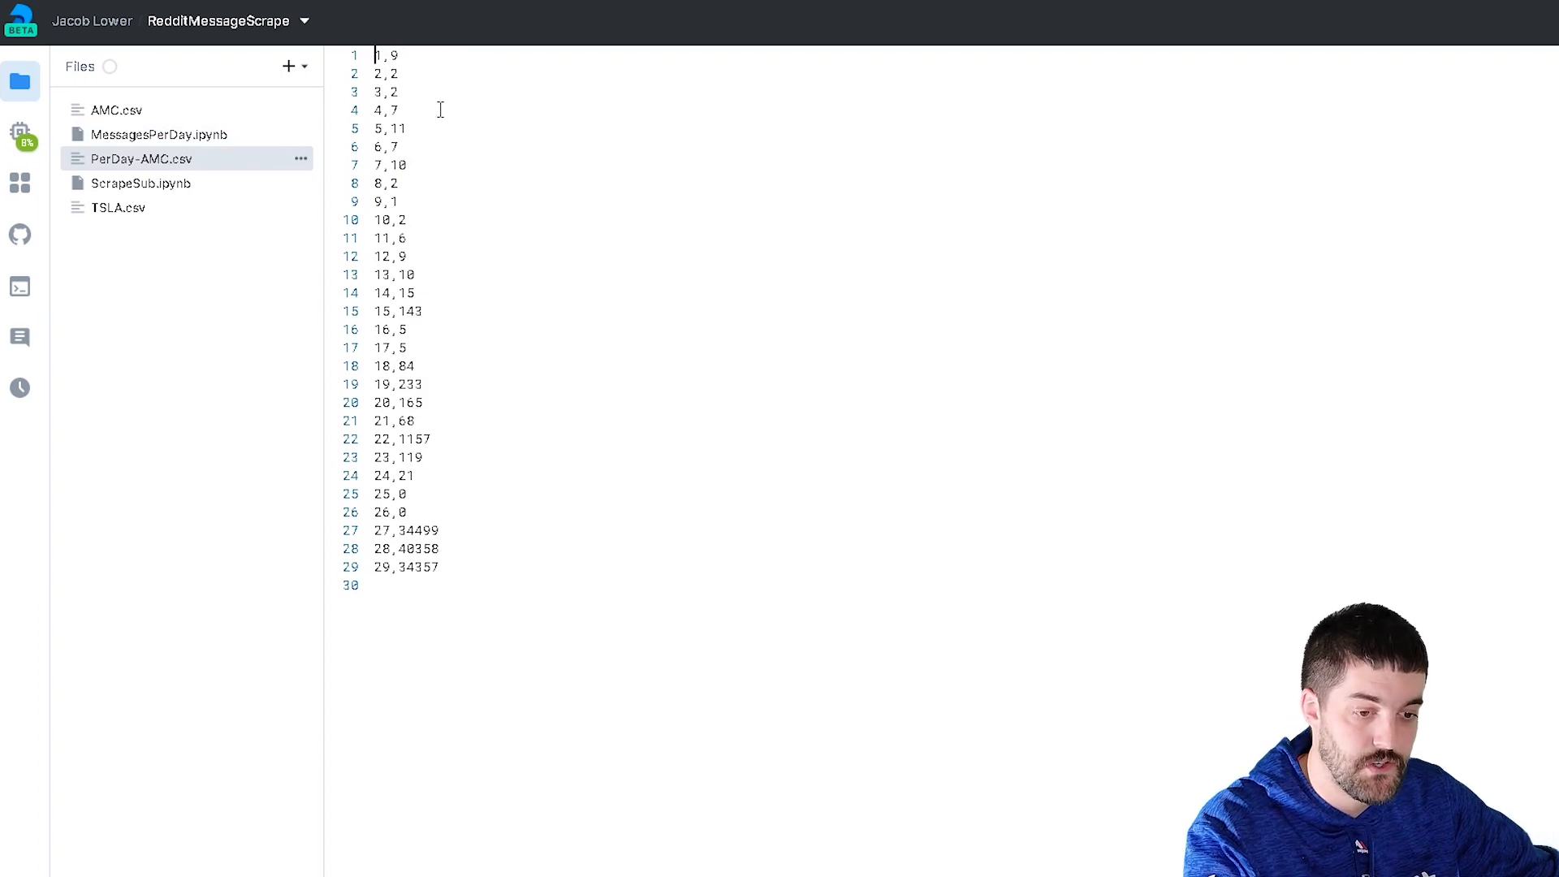
mouse_move(536, 562)
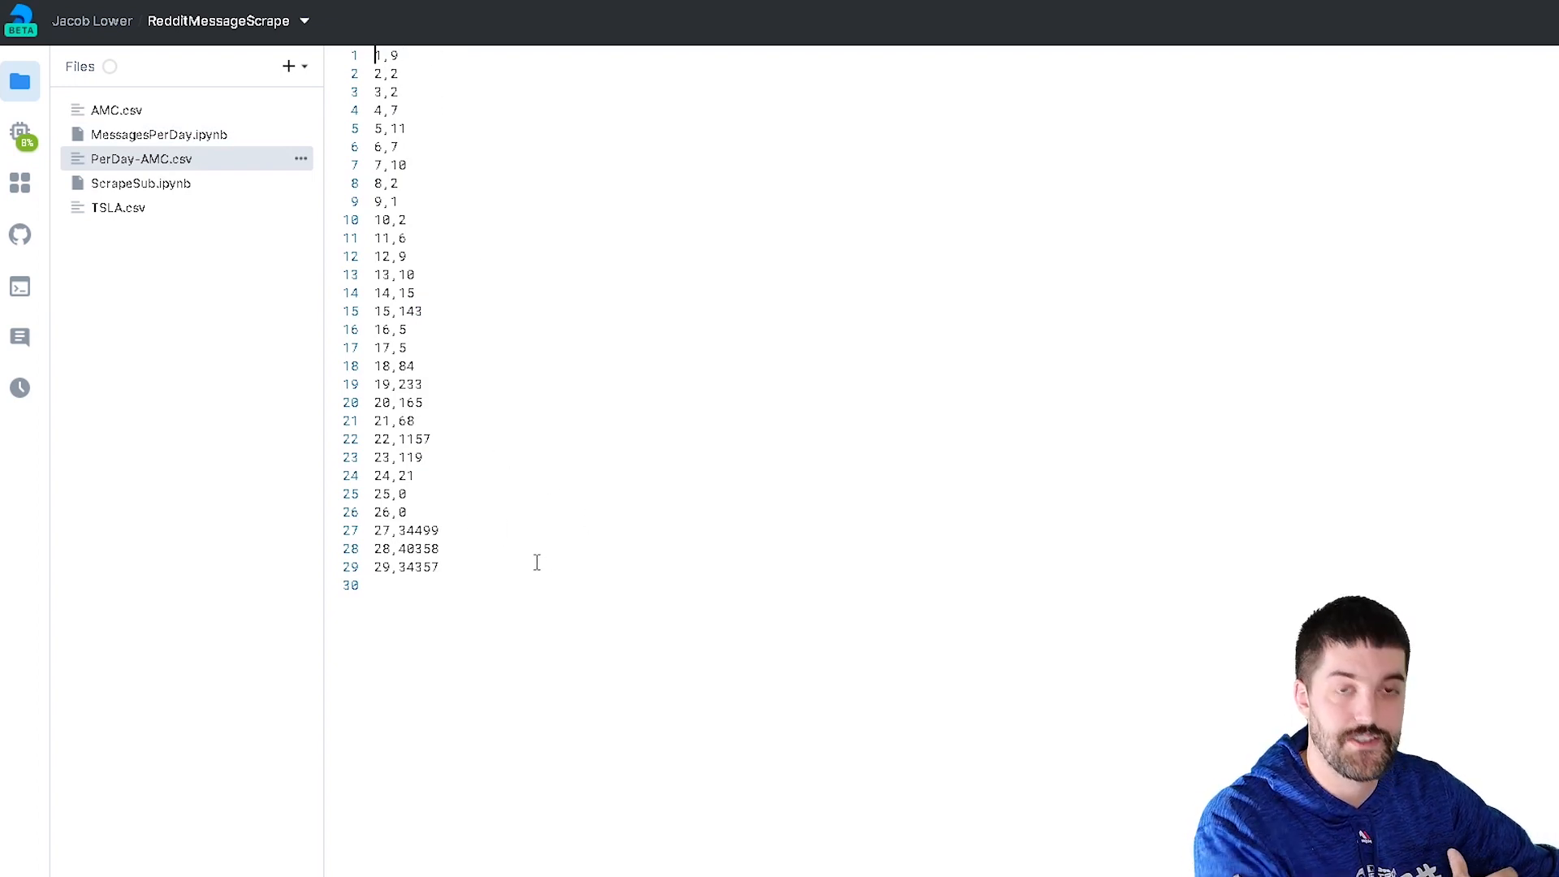
mouse_move(483, 519)
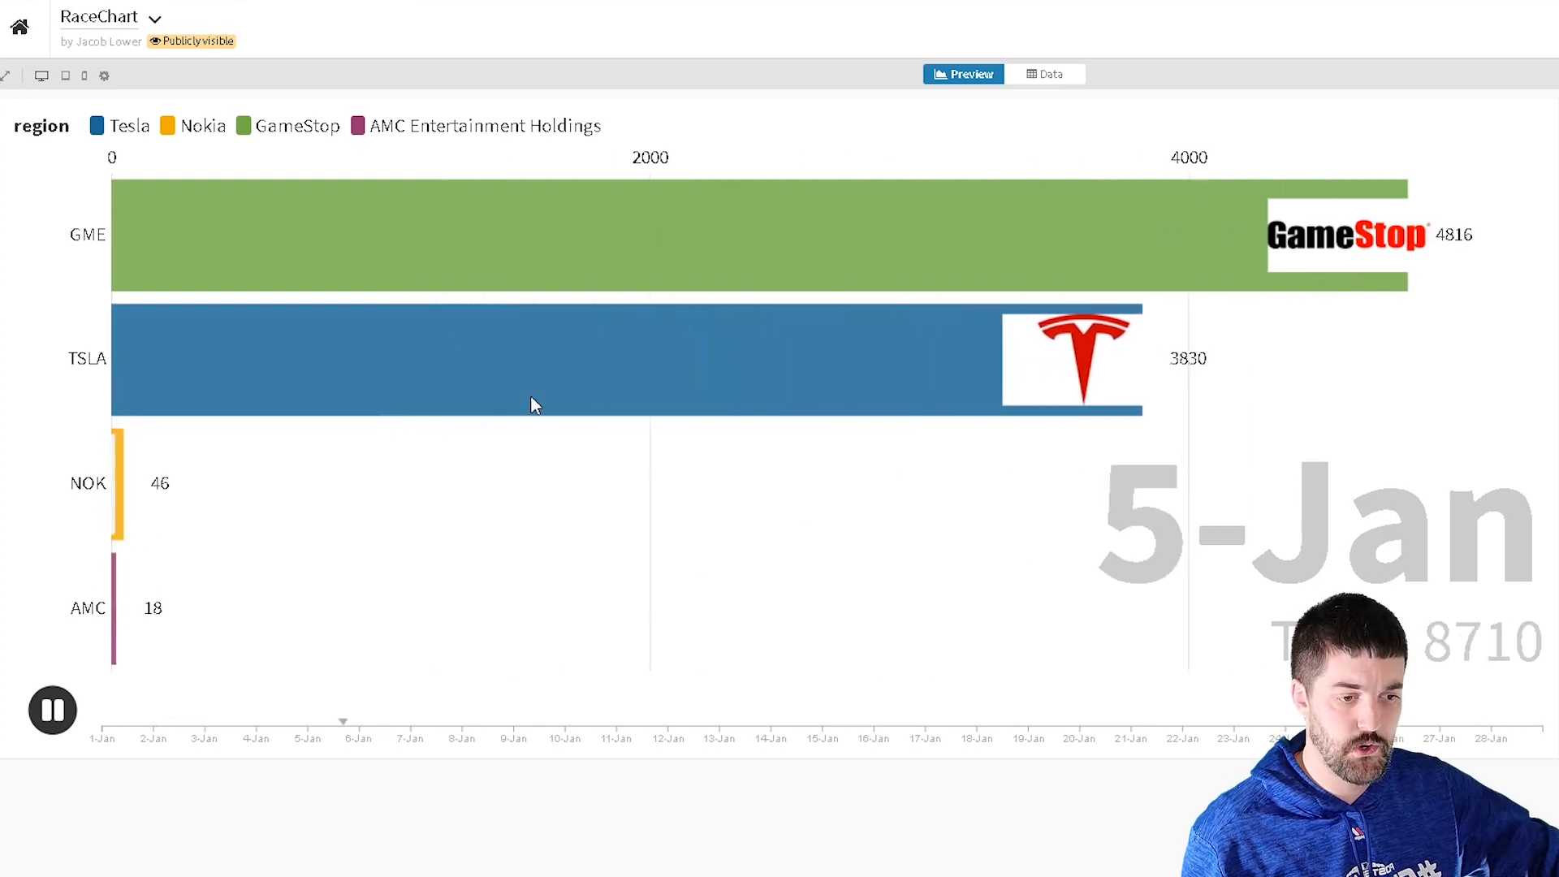
View the RaceChart's data sheet in Flourish, then switch to the LineChart of daily message counts
click(1046, 73)
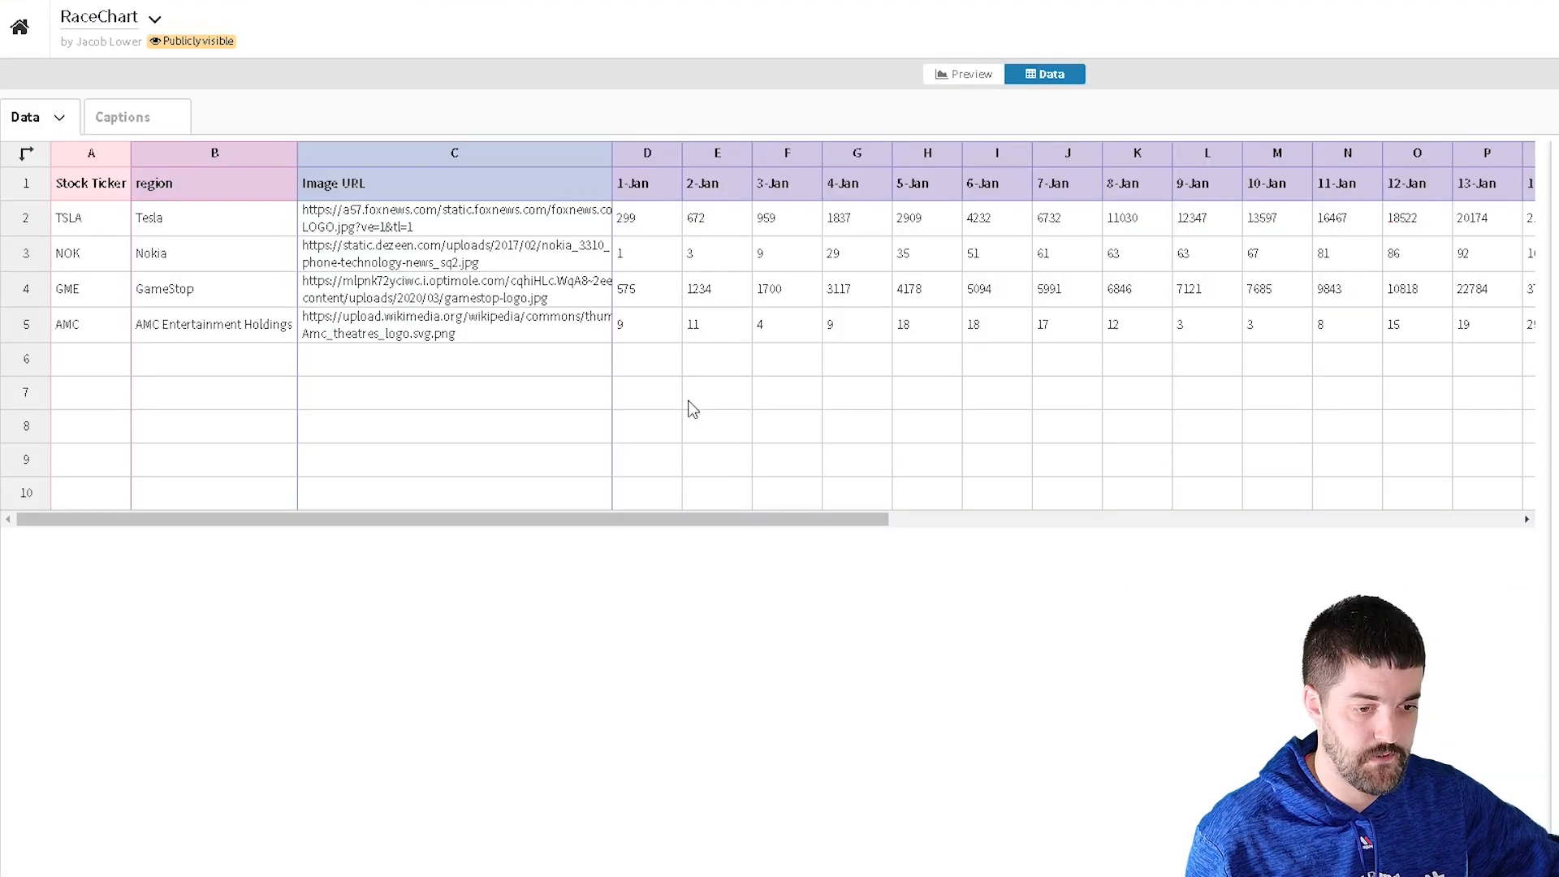
mouse_move(791, 246)
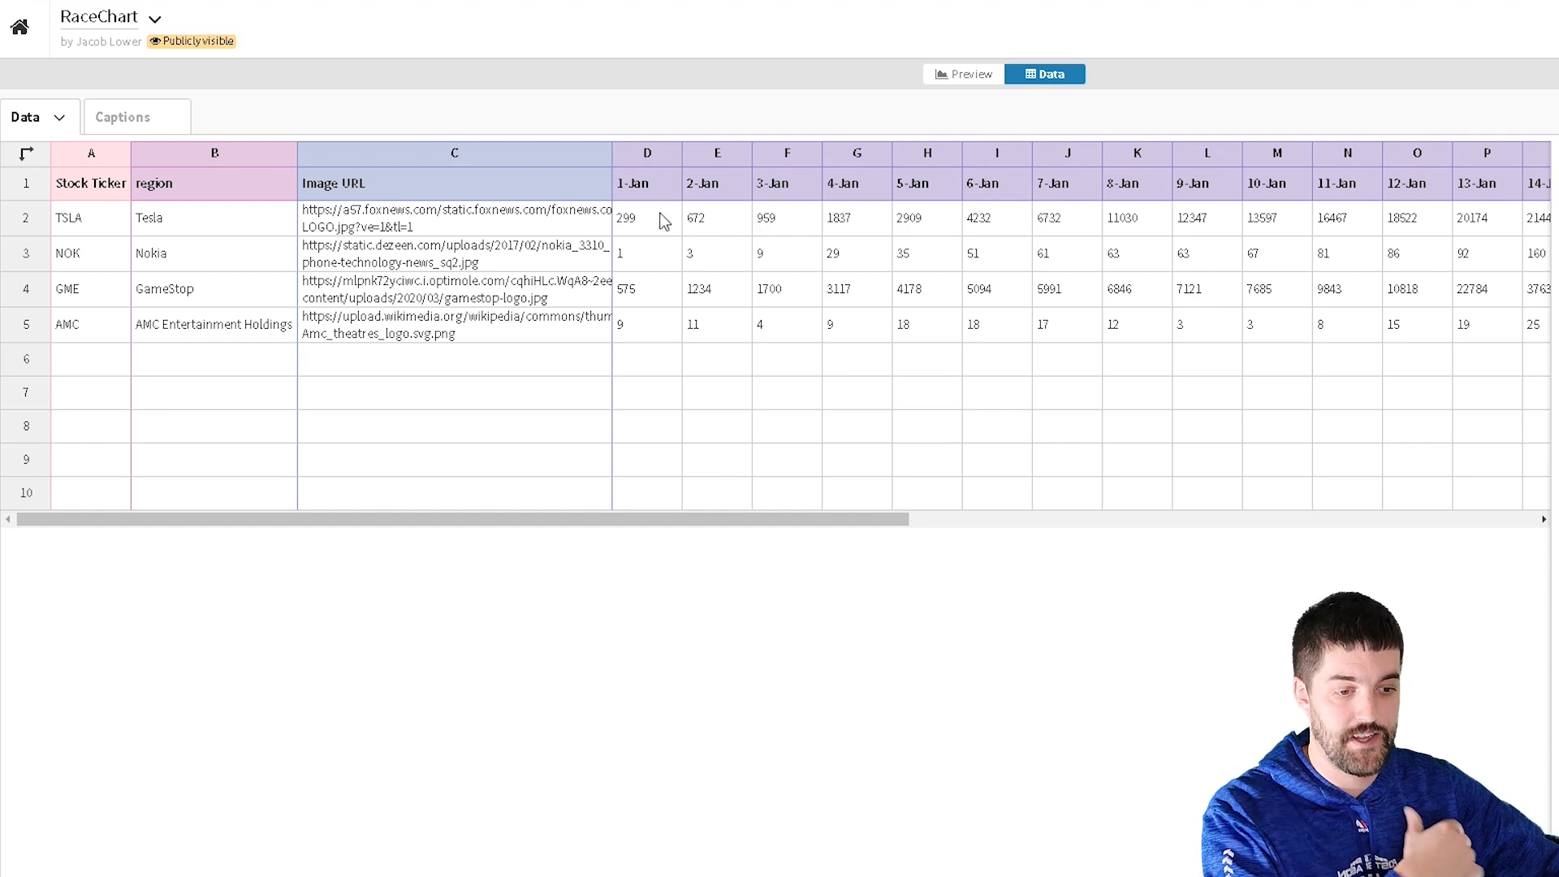
mouse_move(788, 376)
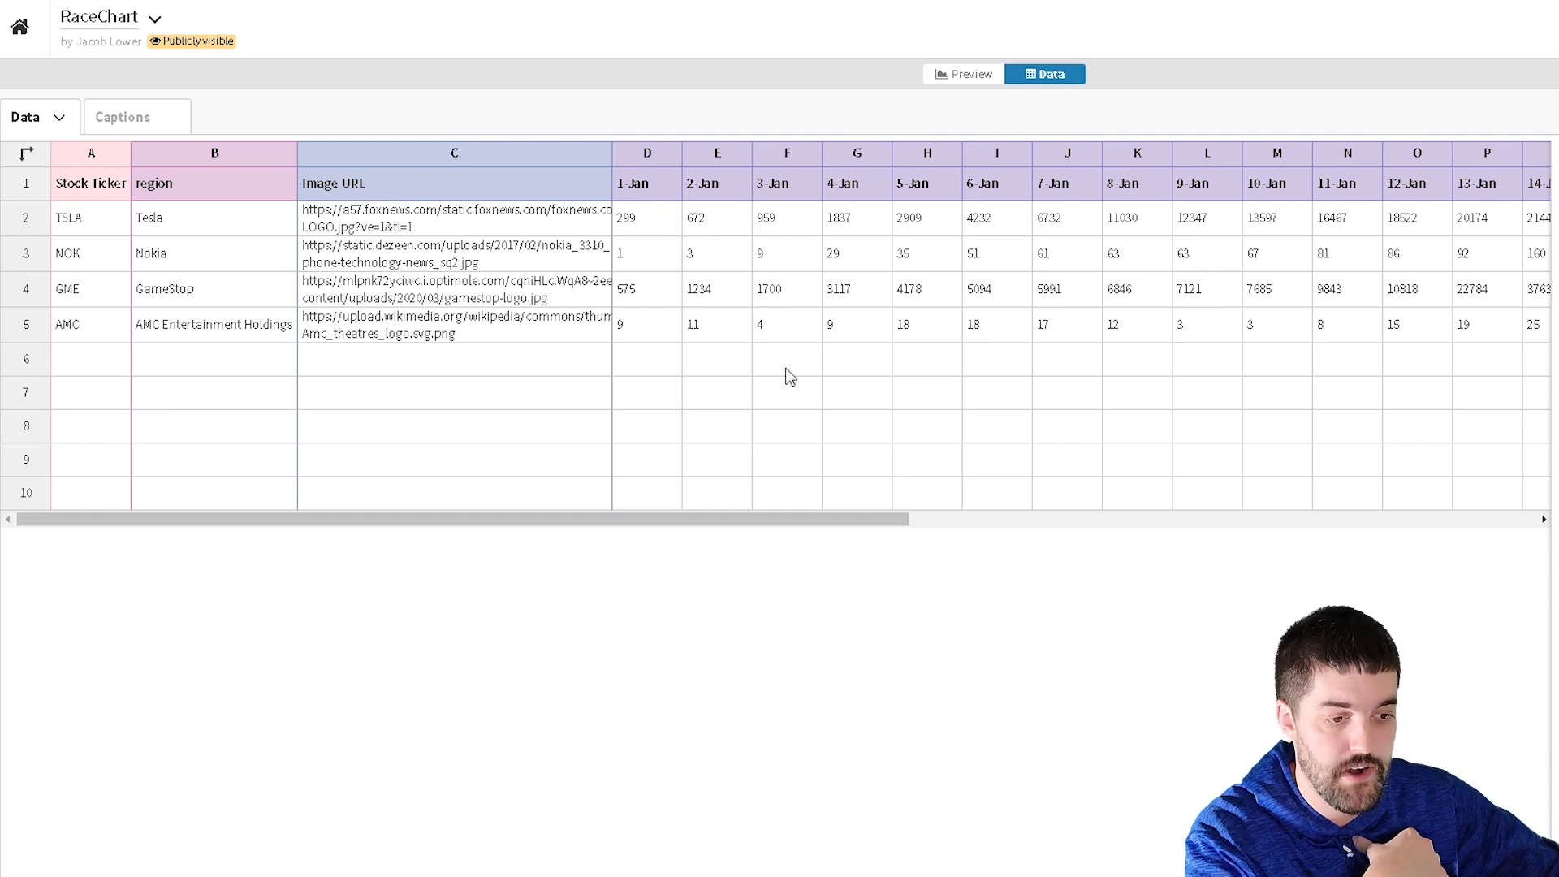
click(159, 21)
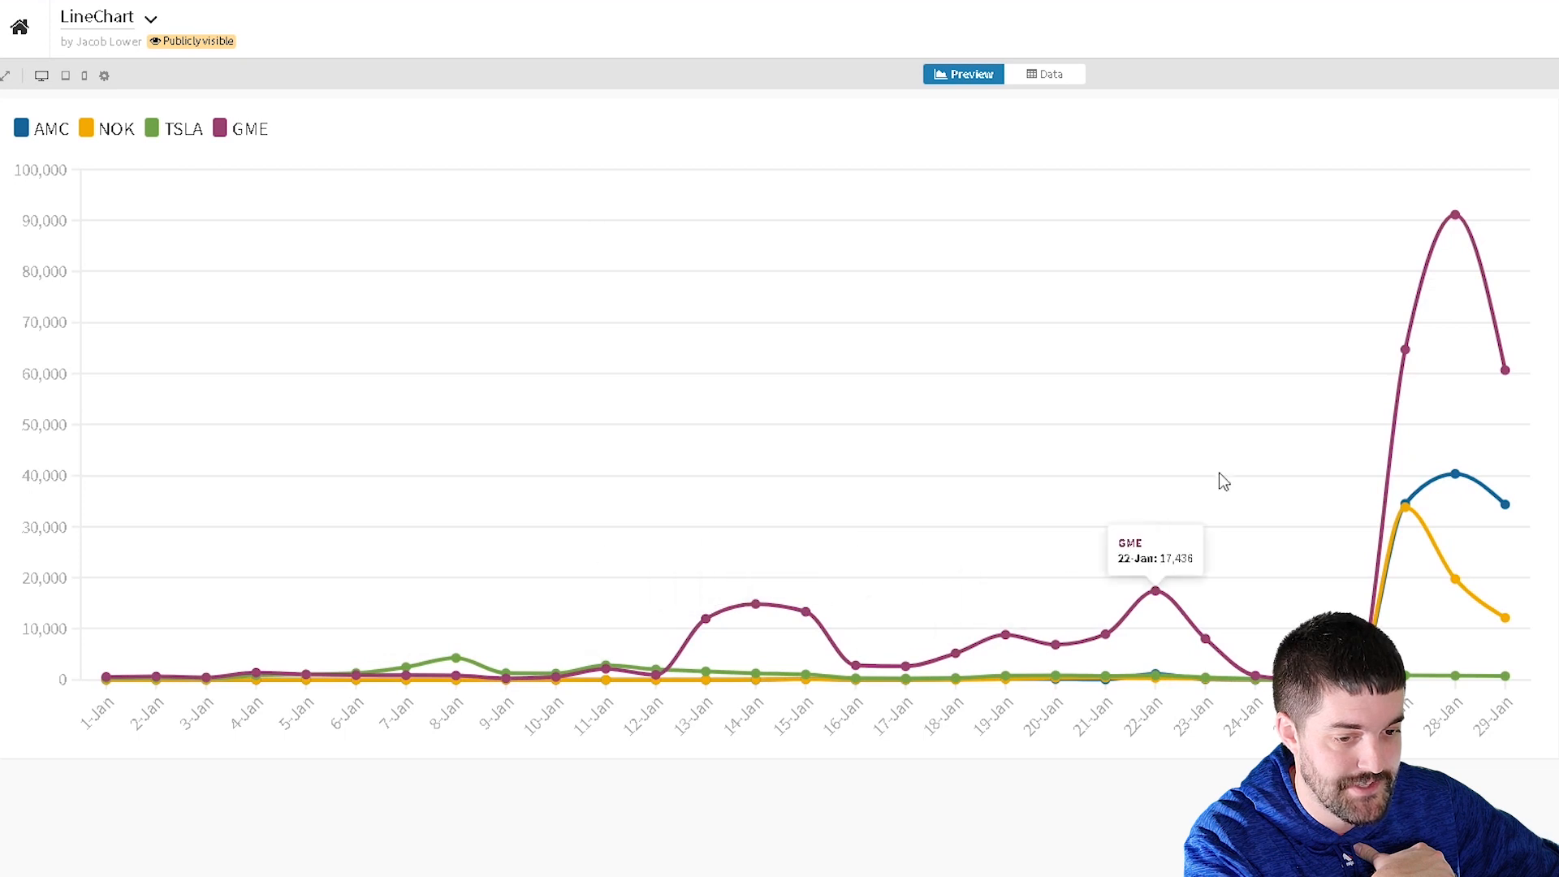
mouse_move(307, 120)
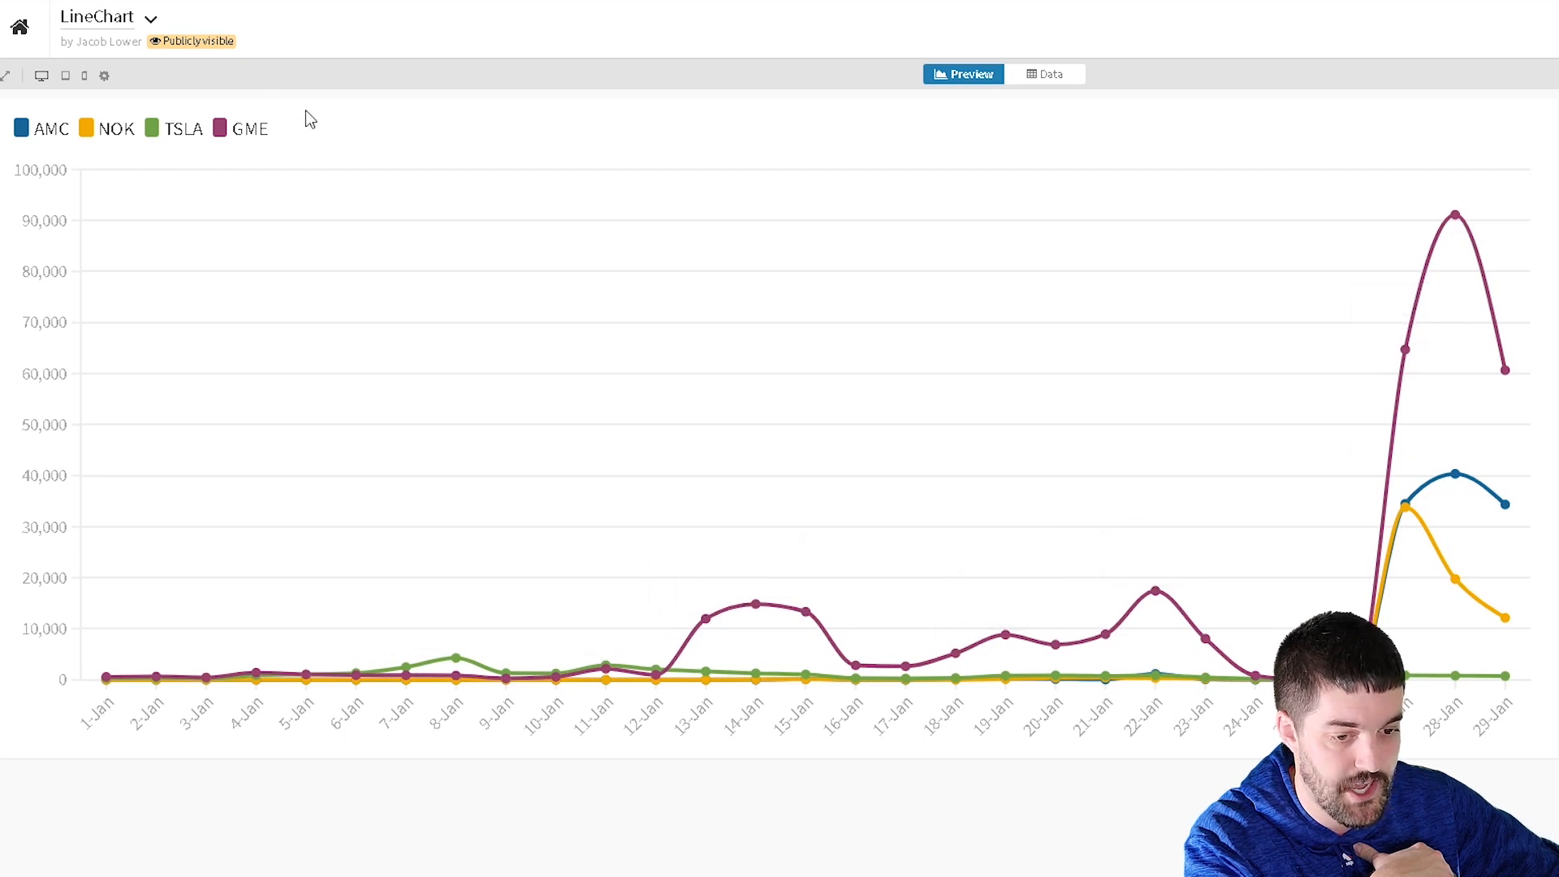
mouse_move(48, 151)
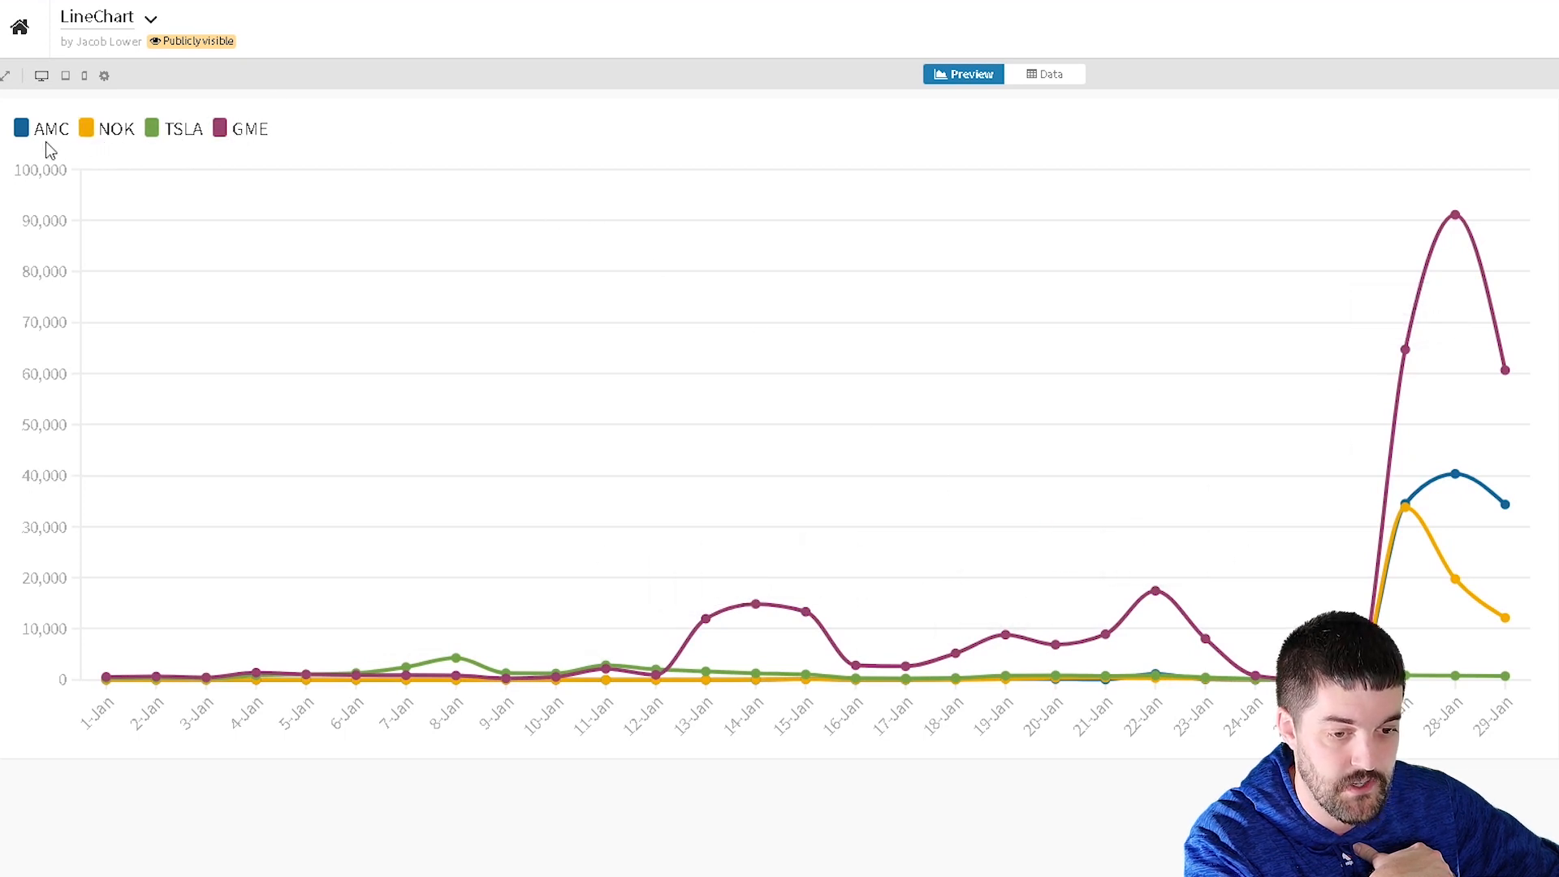
mouse_move(29, 32)
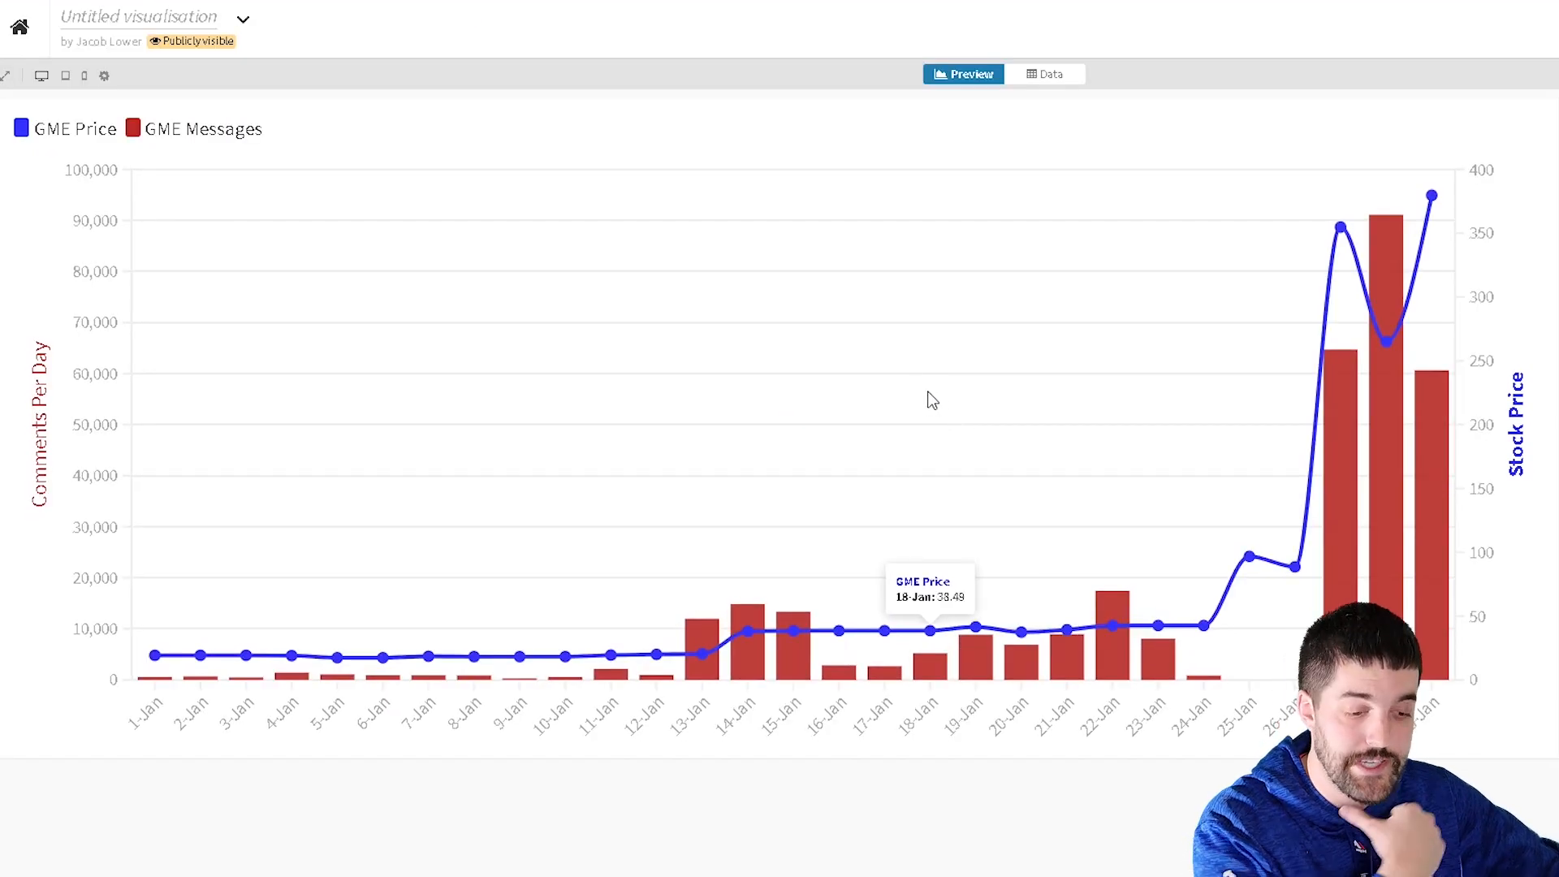
mouse_move(201, 639)
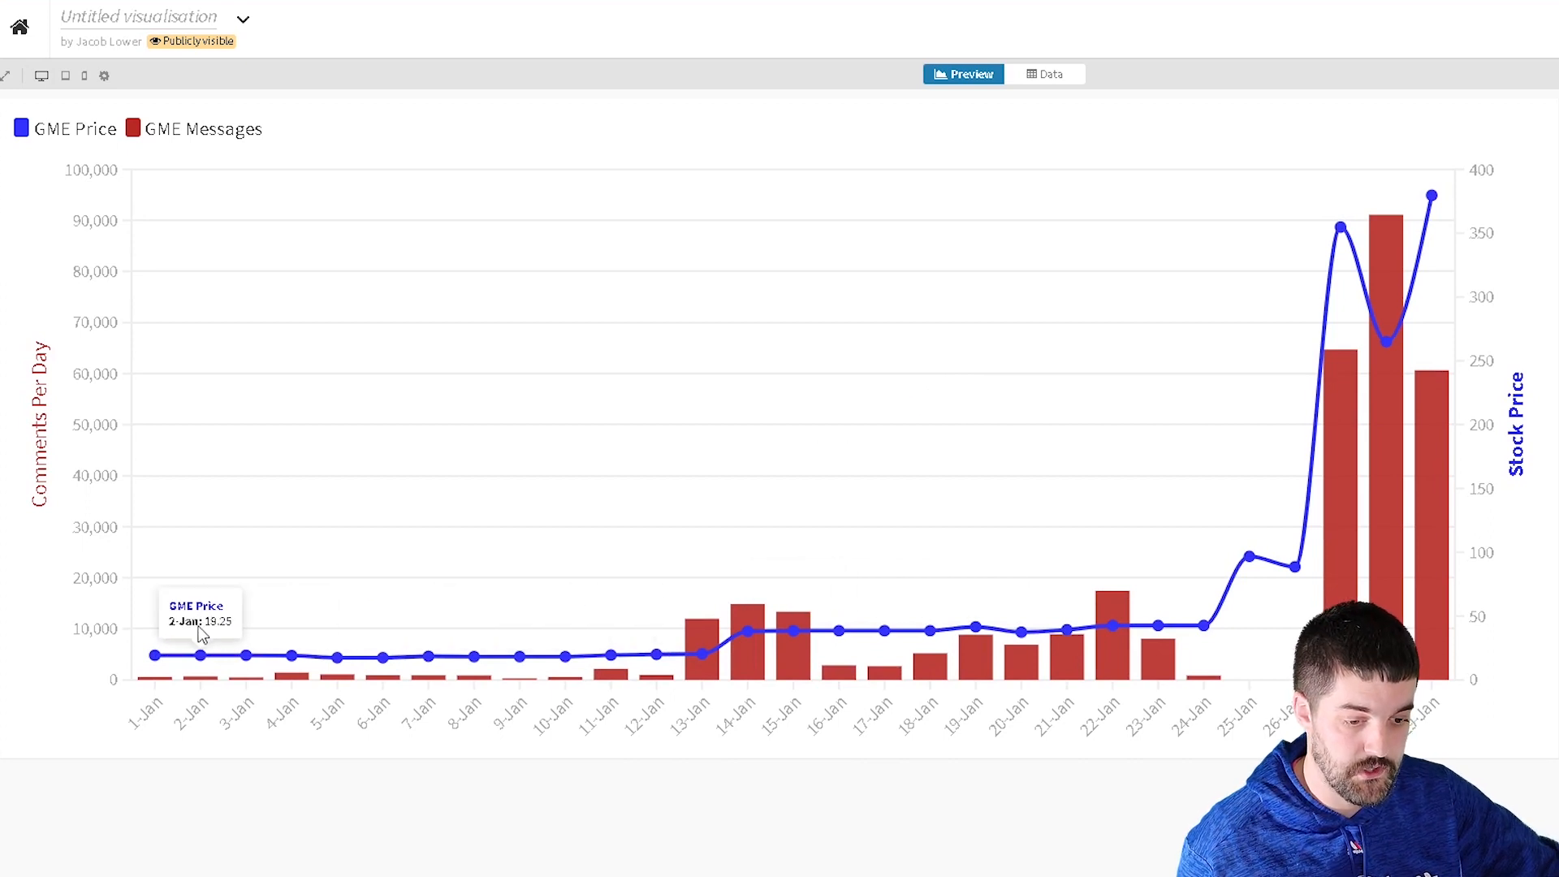
mouse_move(185, 649)
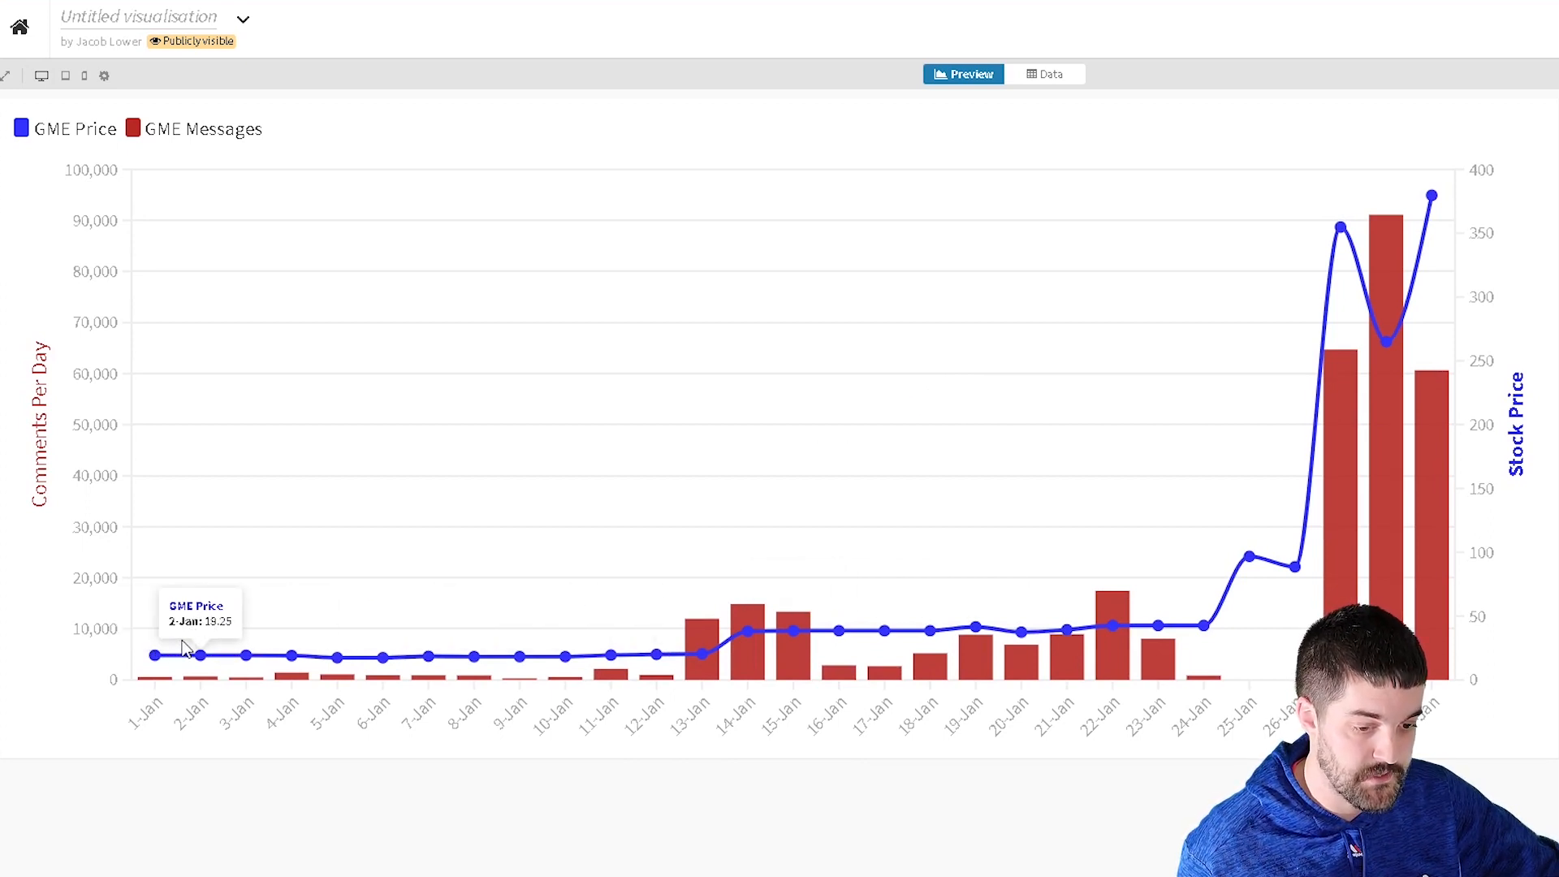
mouse_move(745, 655)
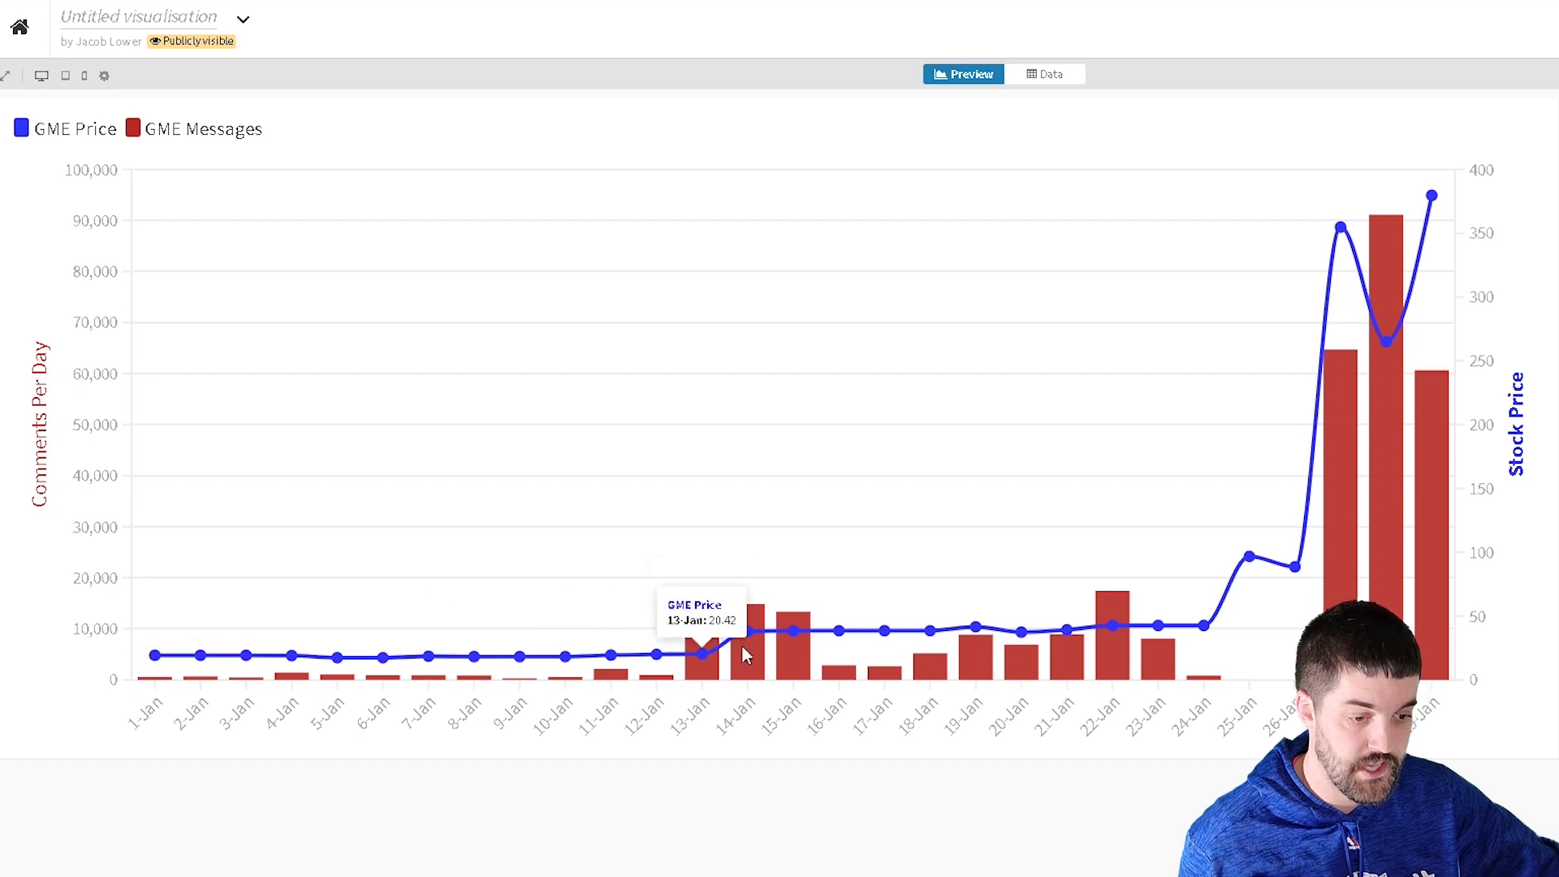
mouse_move(1455, 521)
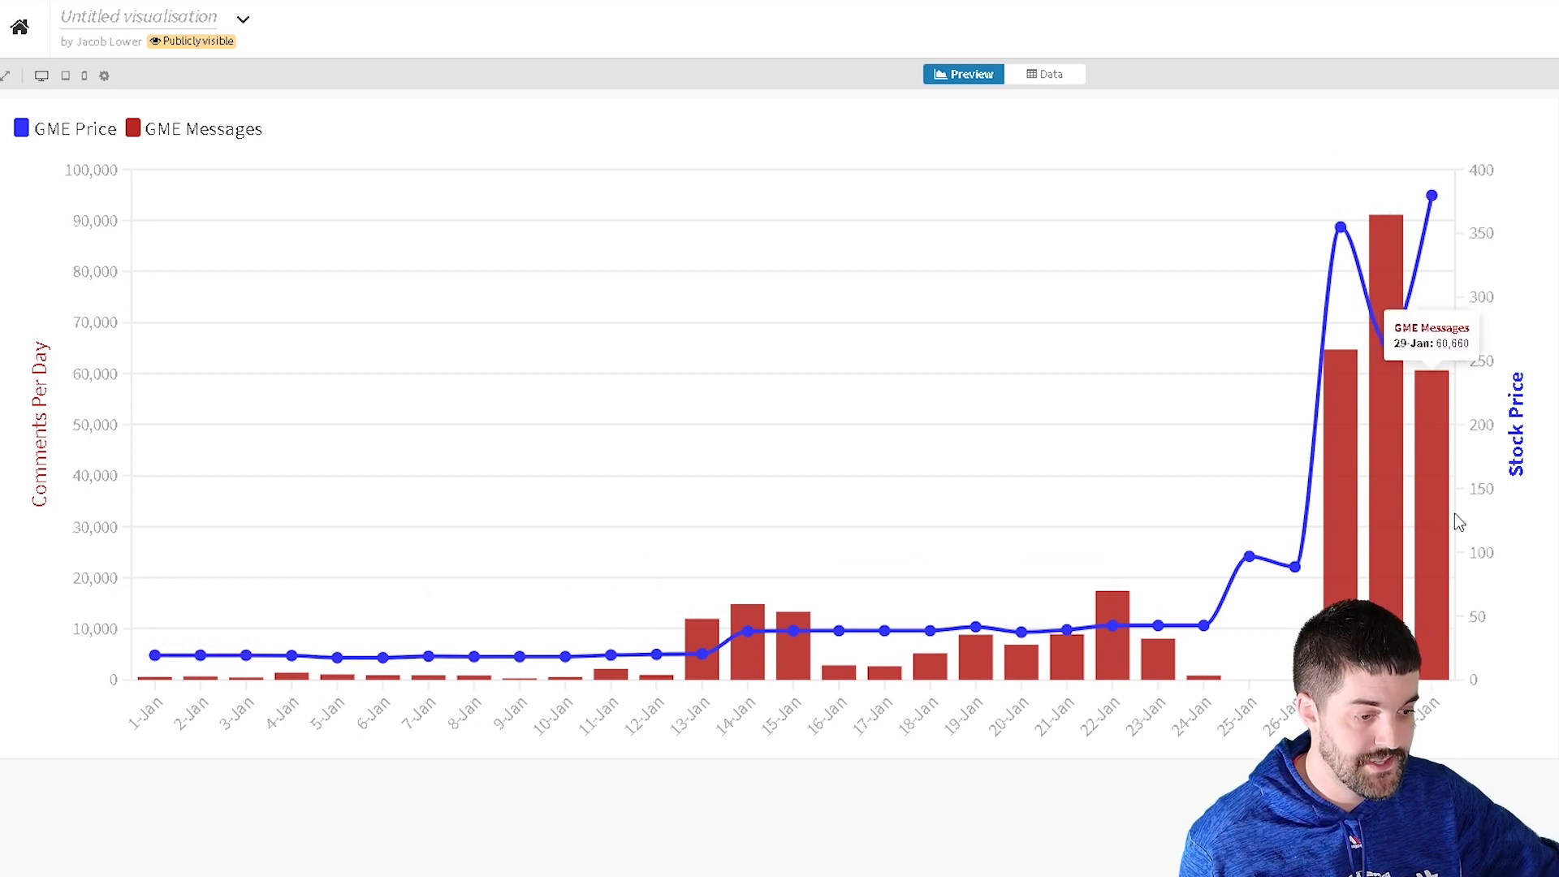
mouse_move(1441, 529)
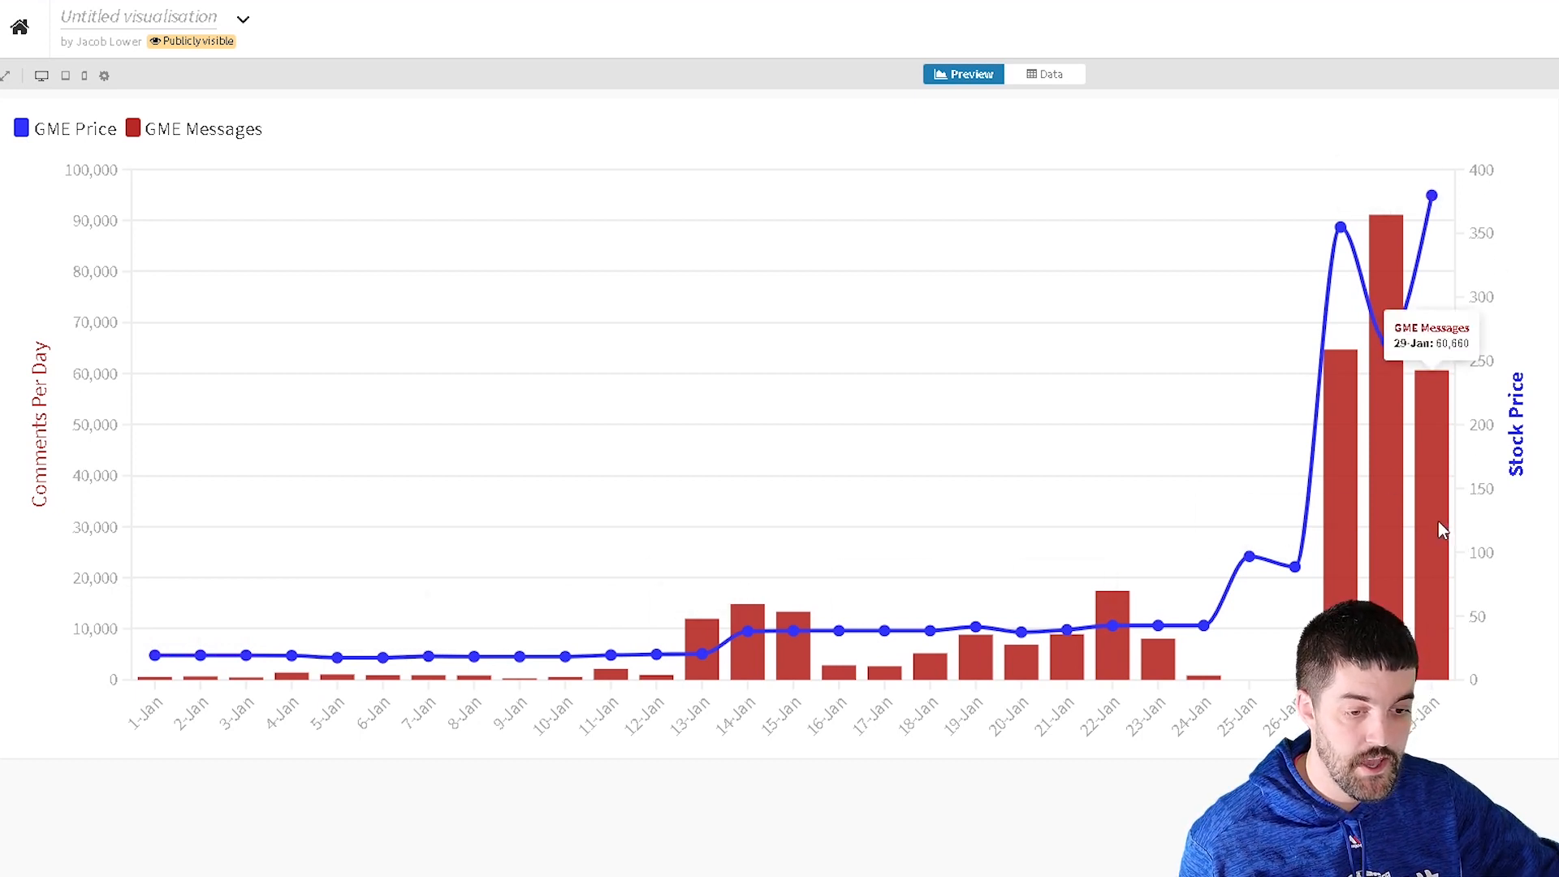
mouse_move(139, 451)
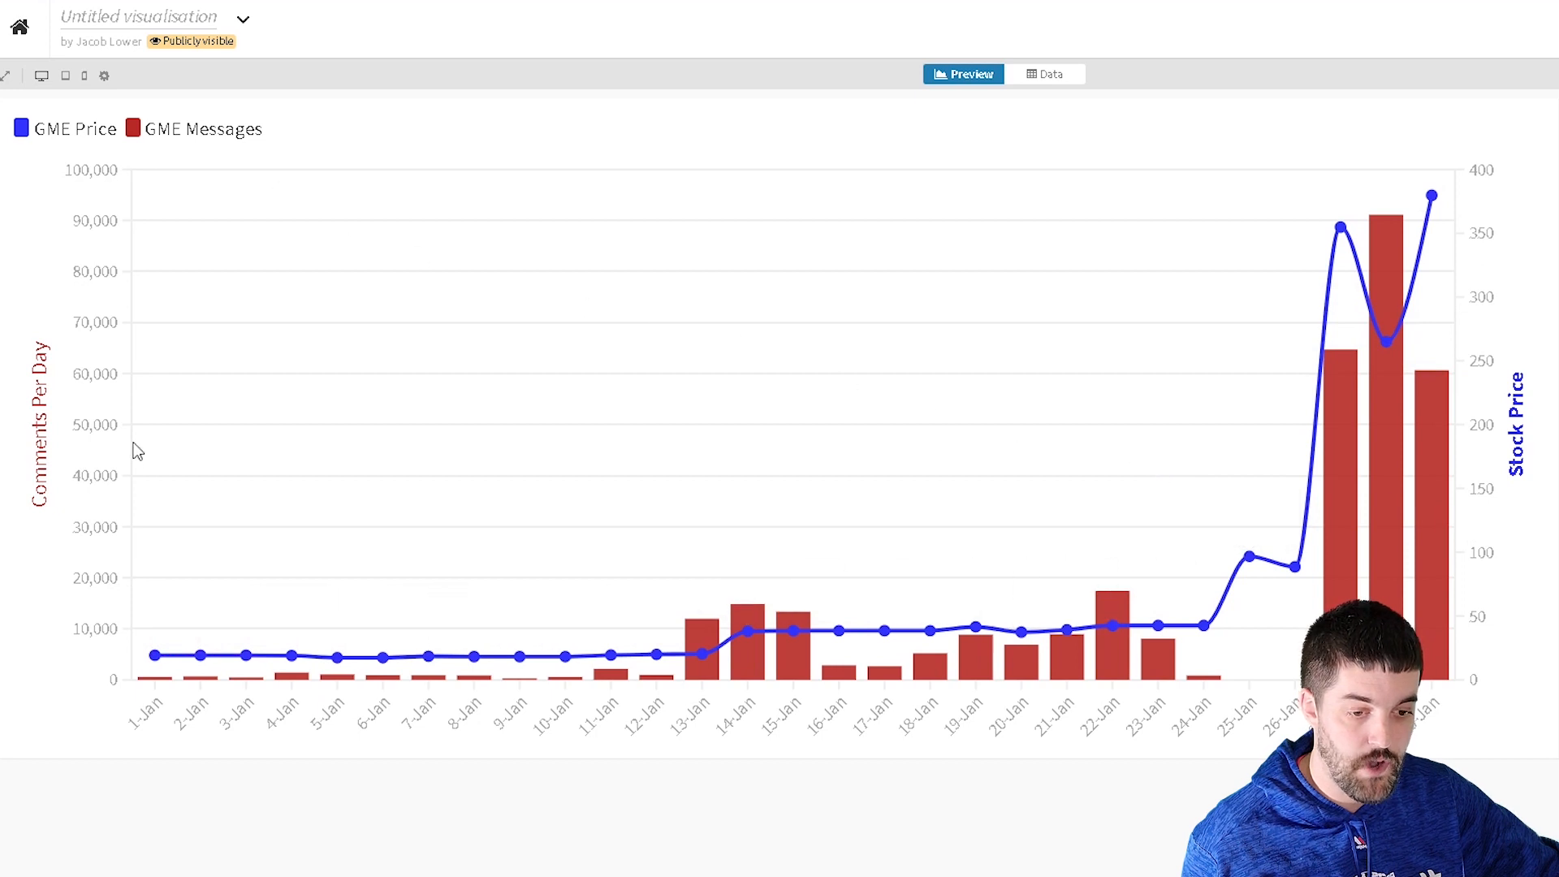
mouse_move(114, 614)
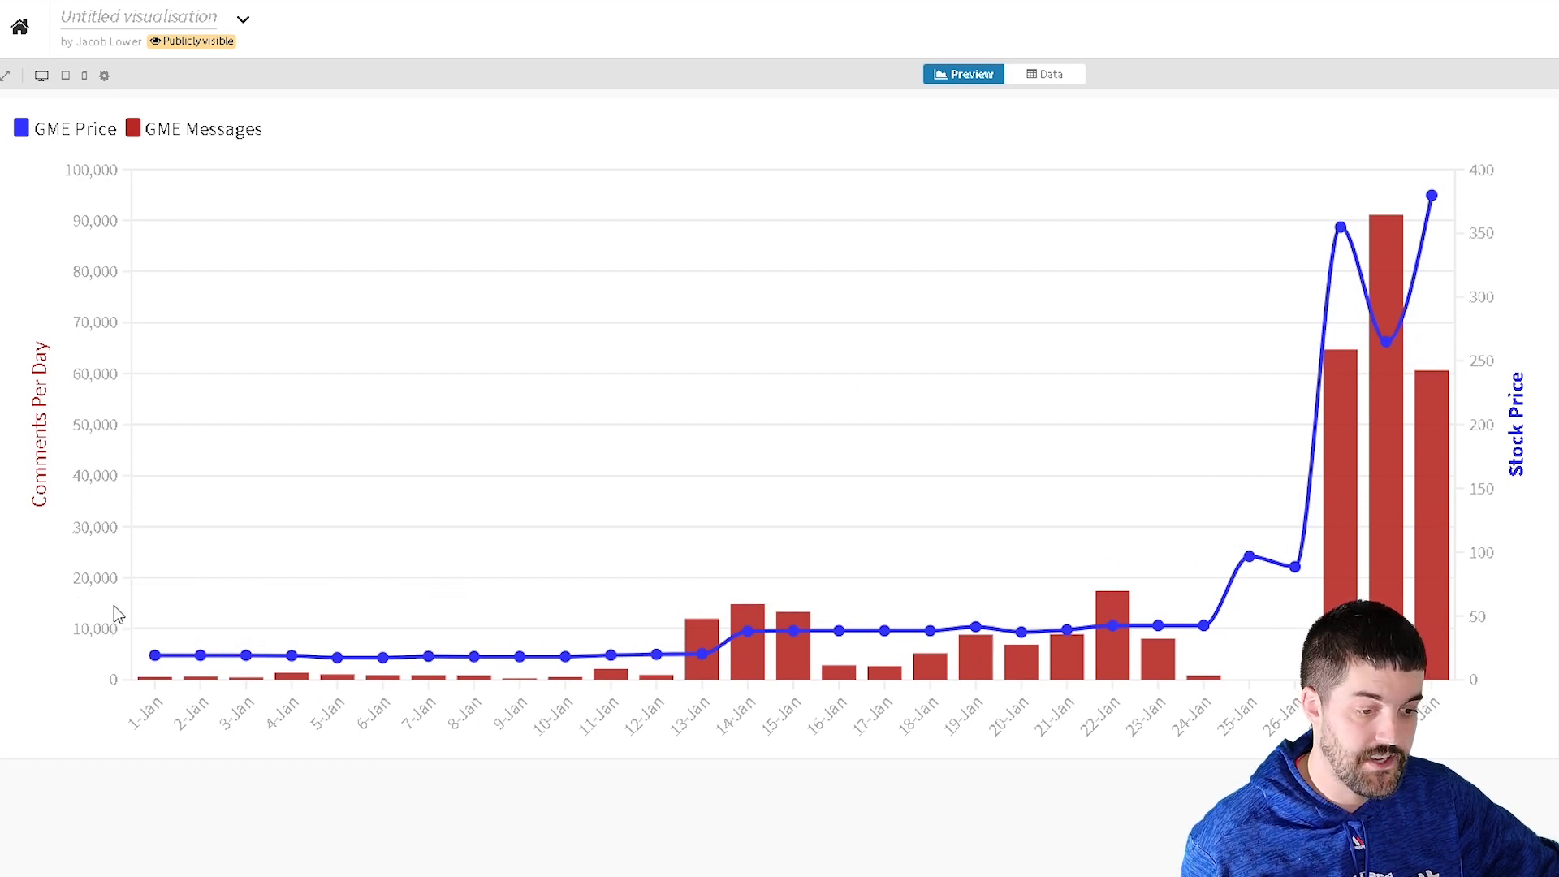
mouse_move(322, 721)
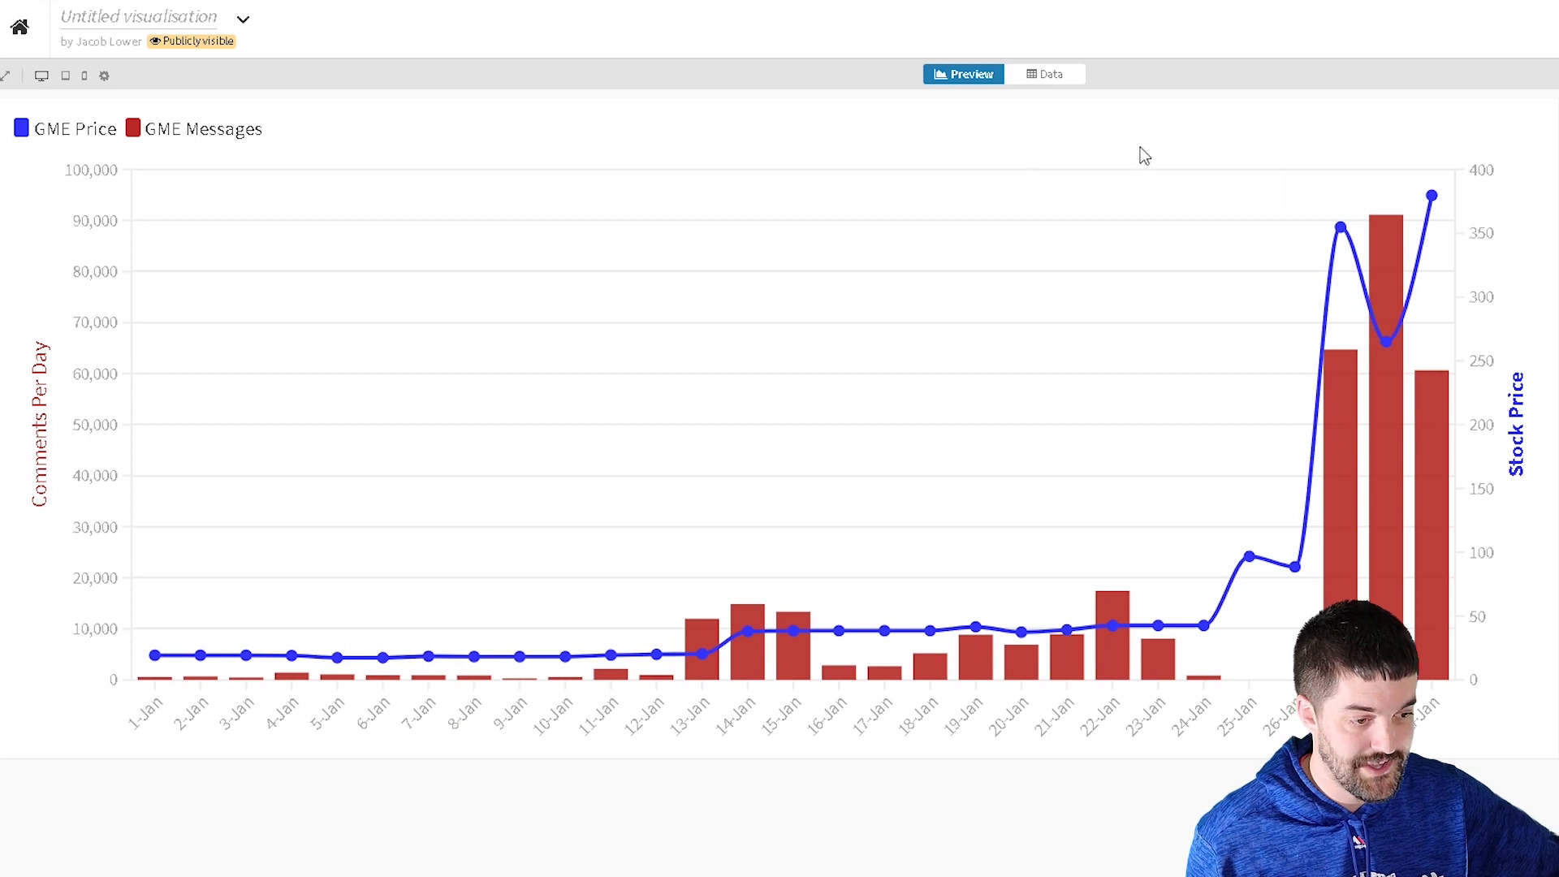
mouse_move(523, 653)
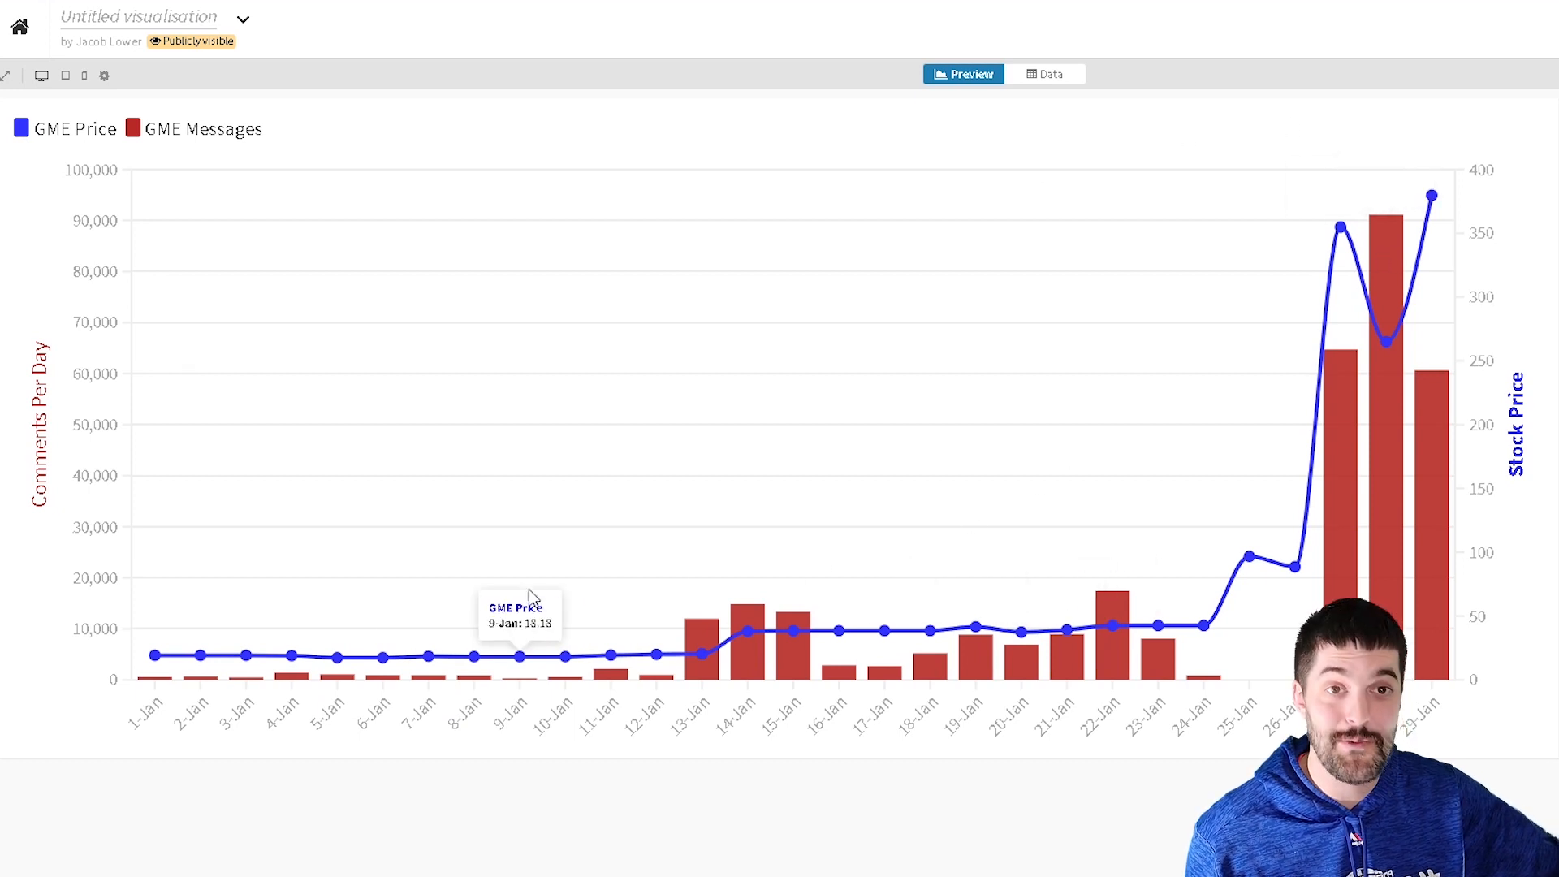